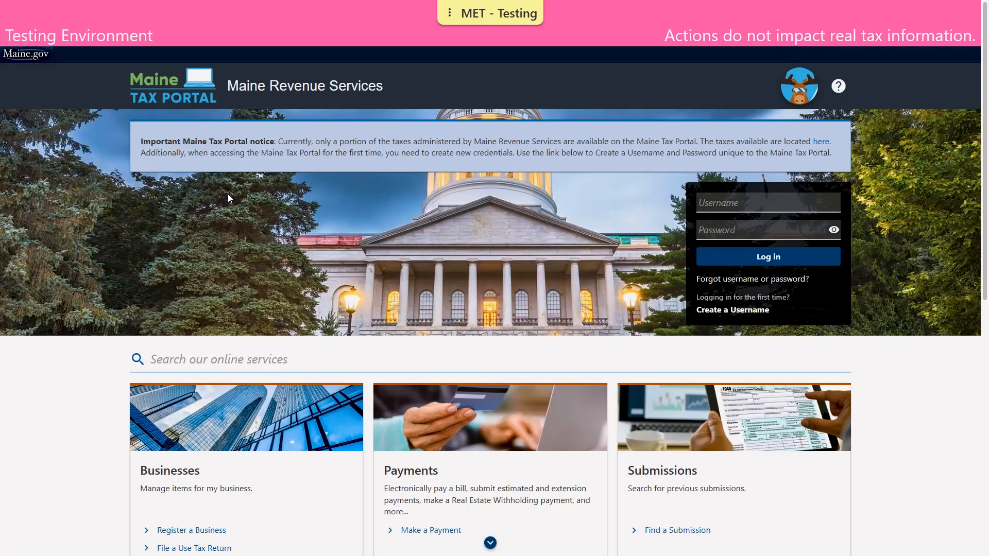
mouse_move(910, 115)
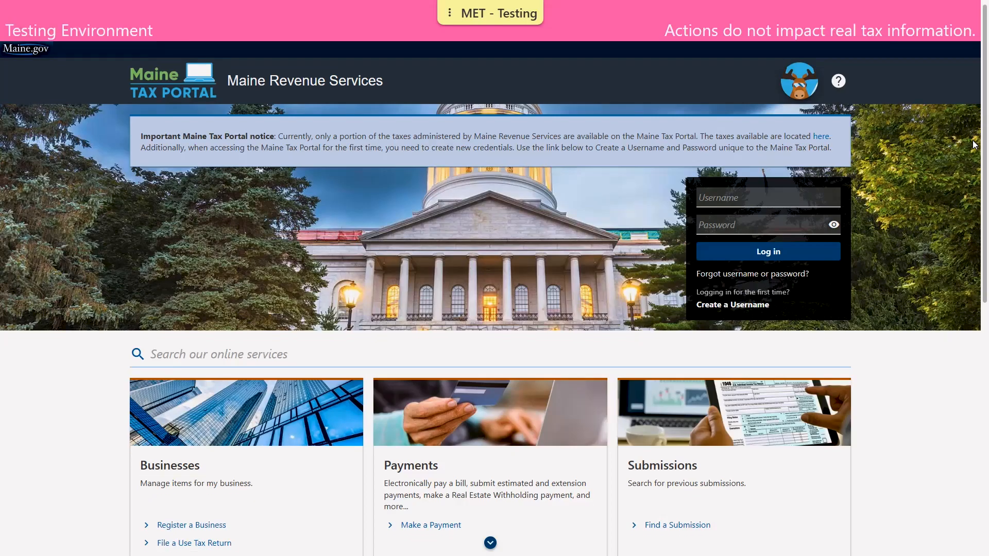
Scroll down to Businesses and choose 'File a Use Tax Return'
scroll(down, 3)
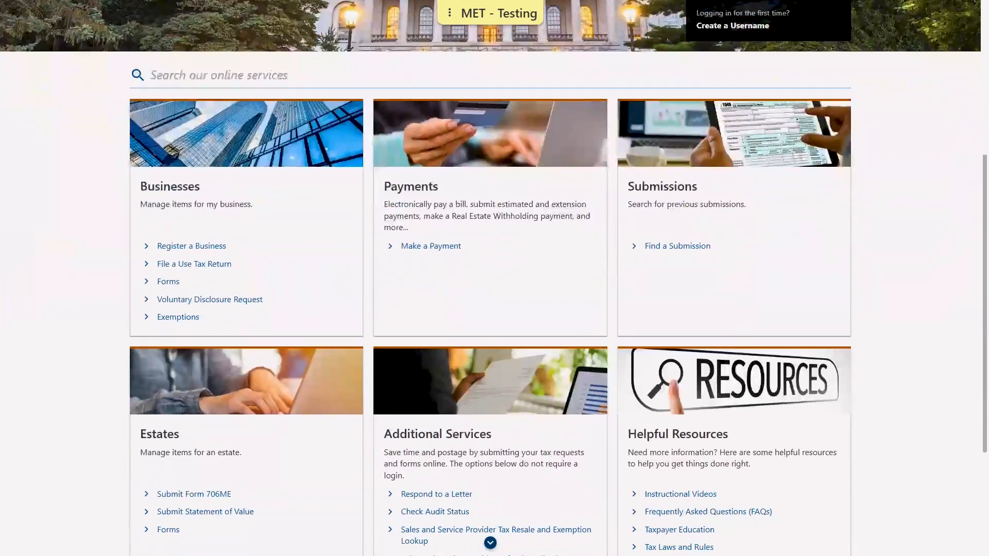
scroll(down, 3)
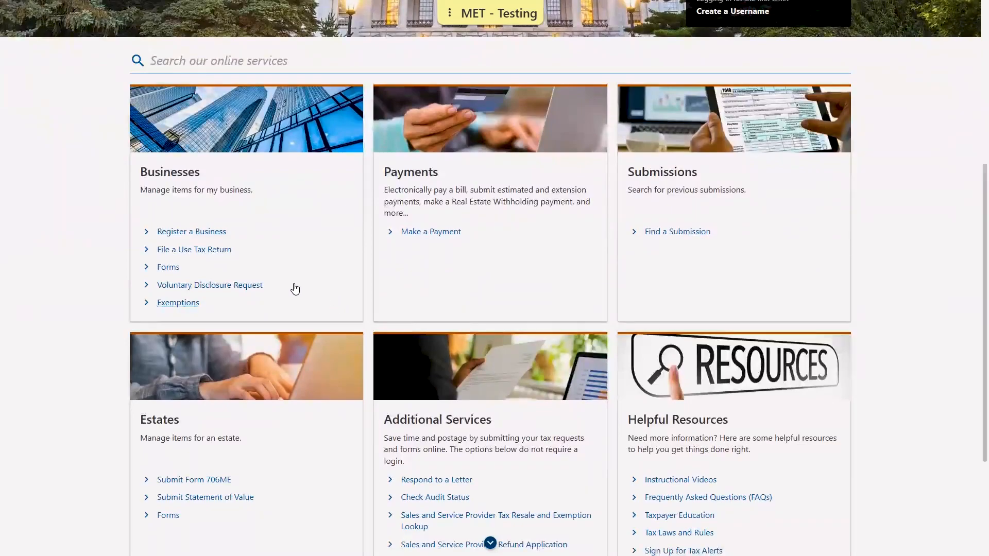
mouse_move(217, 256)
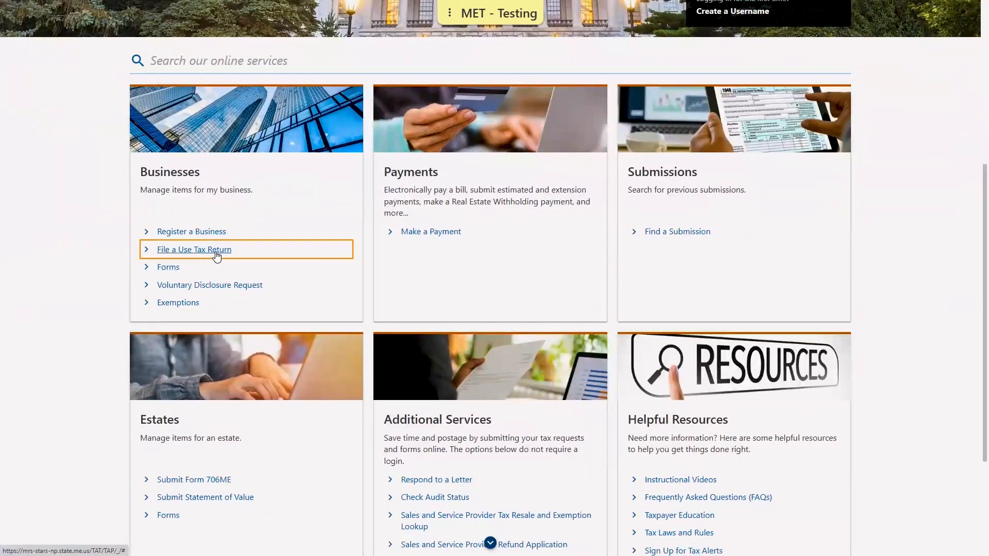
click(194, 249)
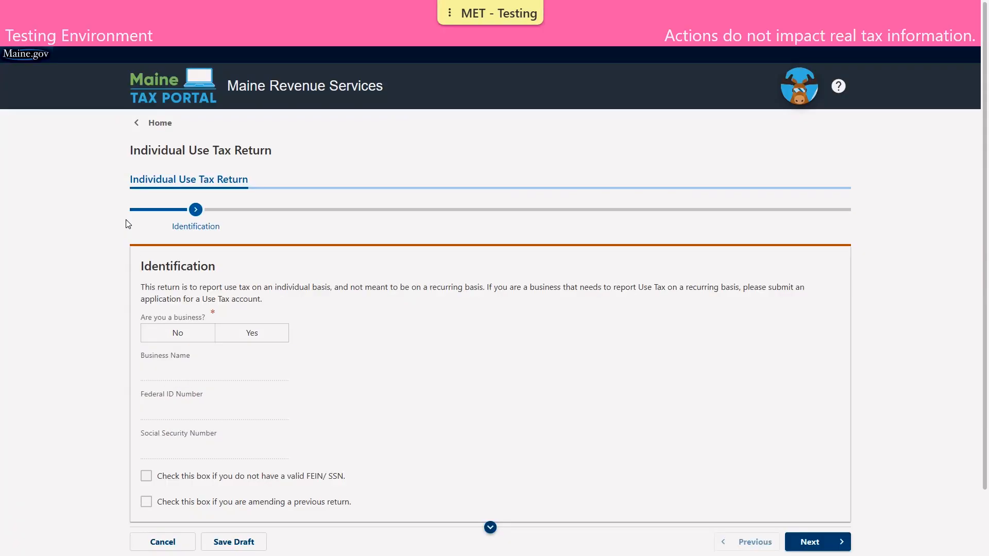
mouse_move(975, 178)
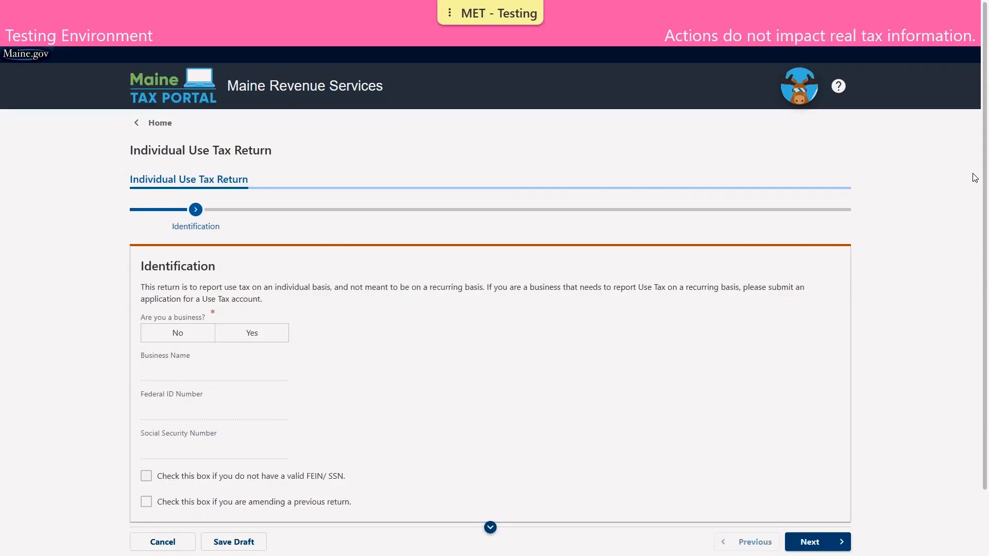
Answer No to 'Are you a business?' on the Identification step
scroll(down, 3)
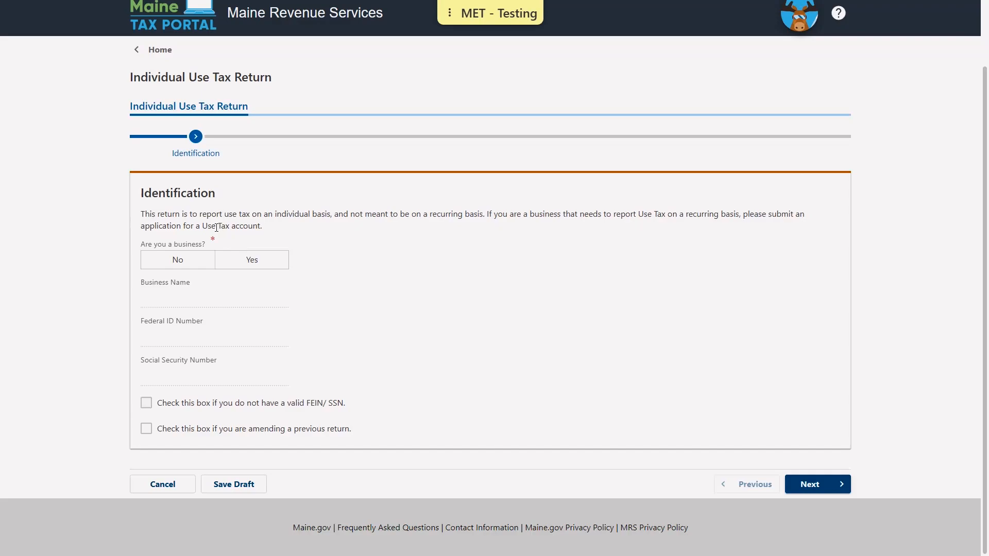
mouse_move(372, 300)
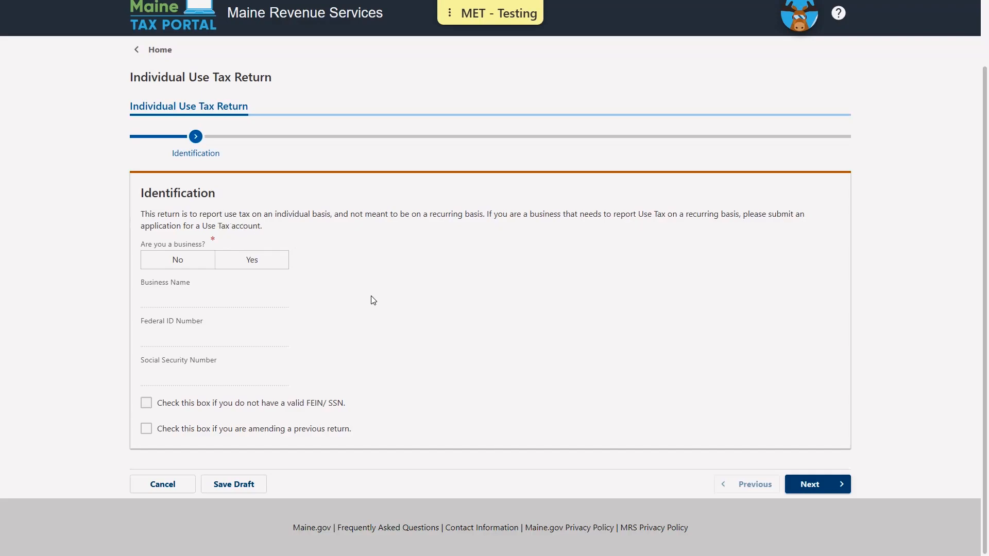
mouse_move(167, 267)
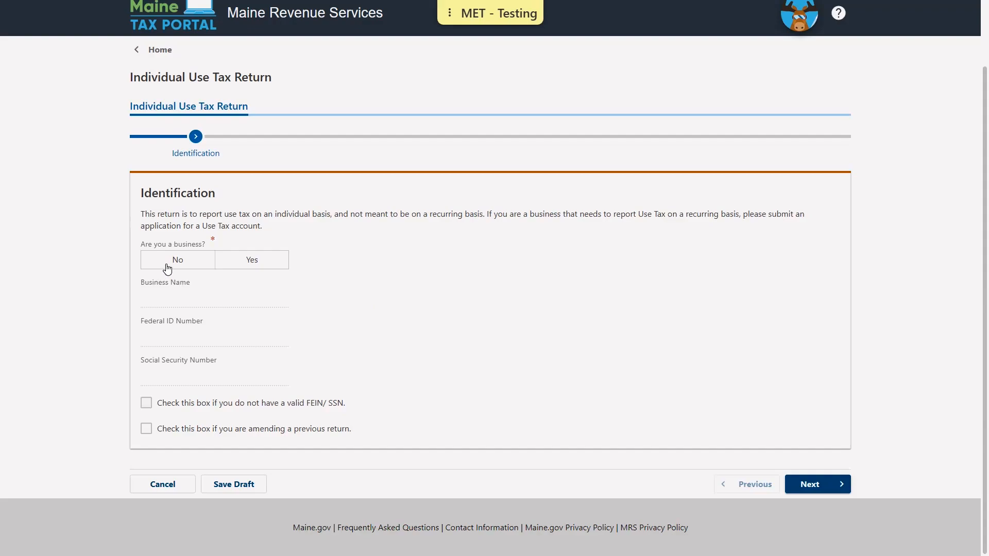
click(177, 260)
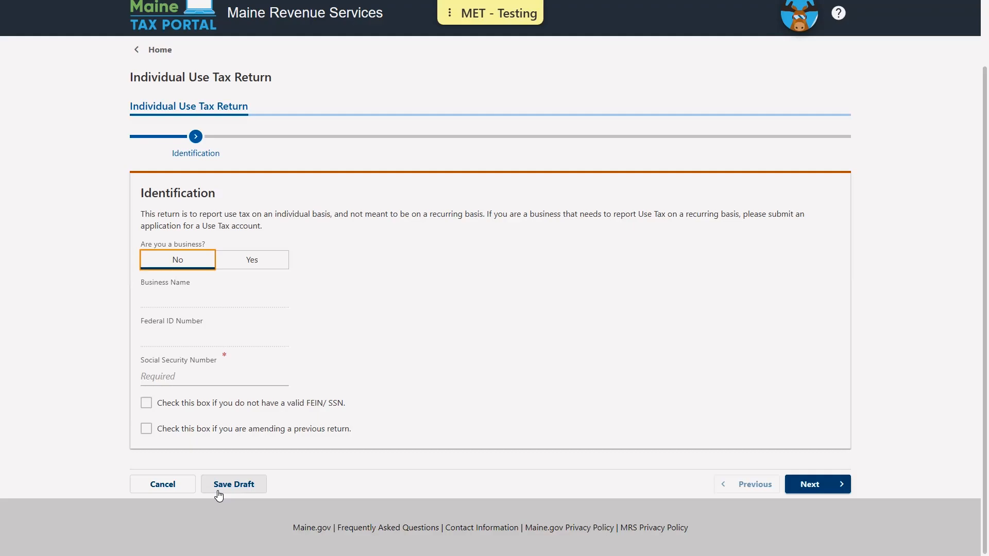
mouse_move(158, 490)
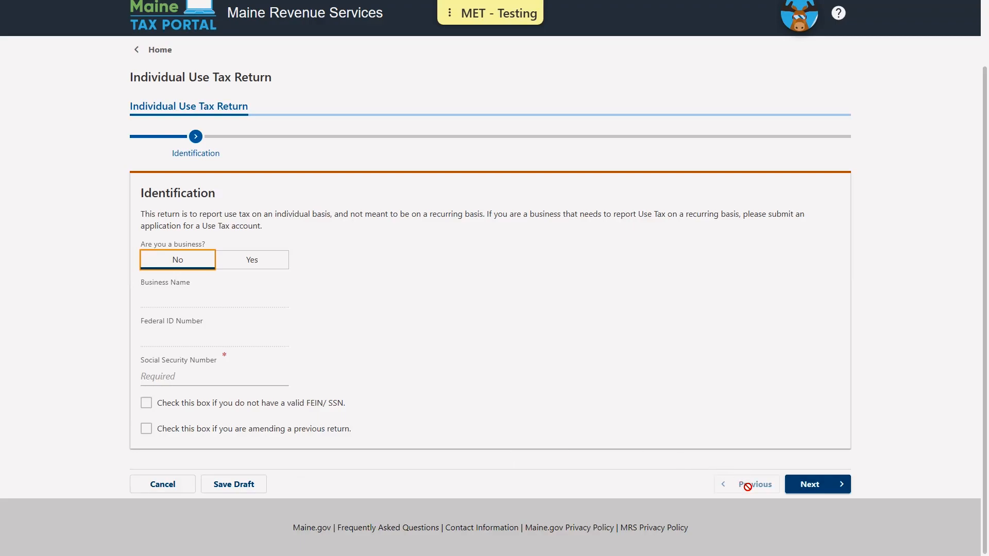
mouse_move(185, 141)
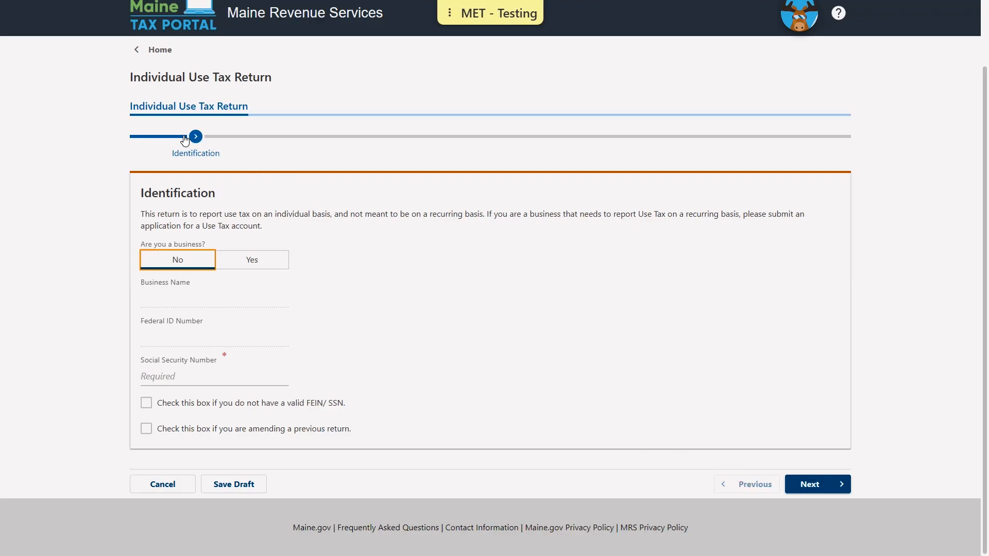
mouse_move(187, 139)
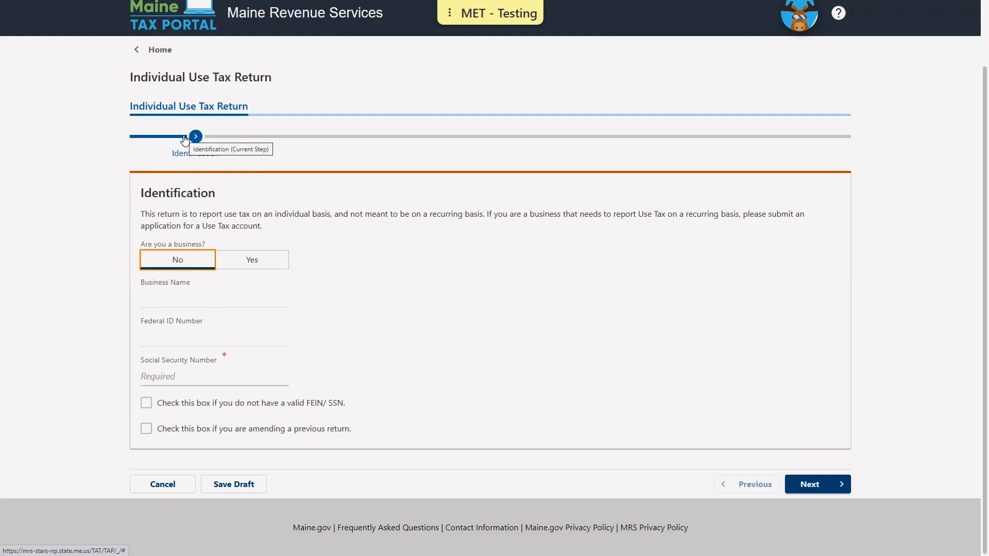
mouse_move(430, 335)
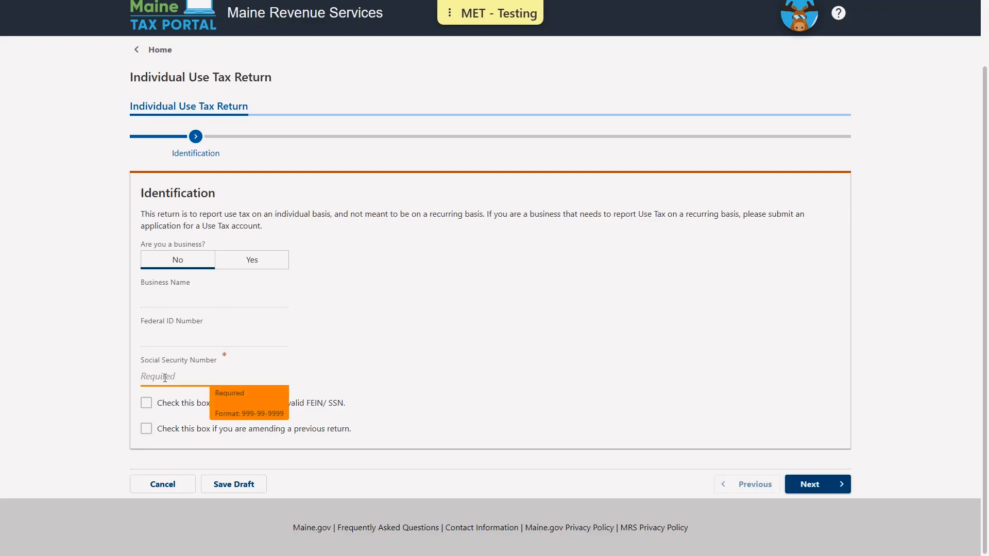
Enter the Social Security Number and continue to Personal Identification
text(123-45)
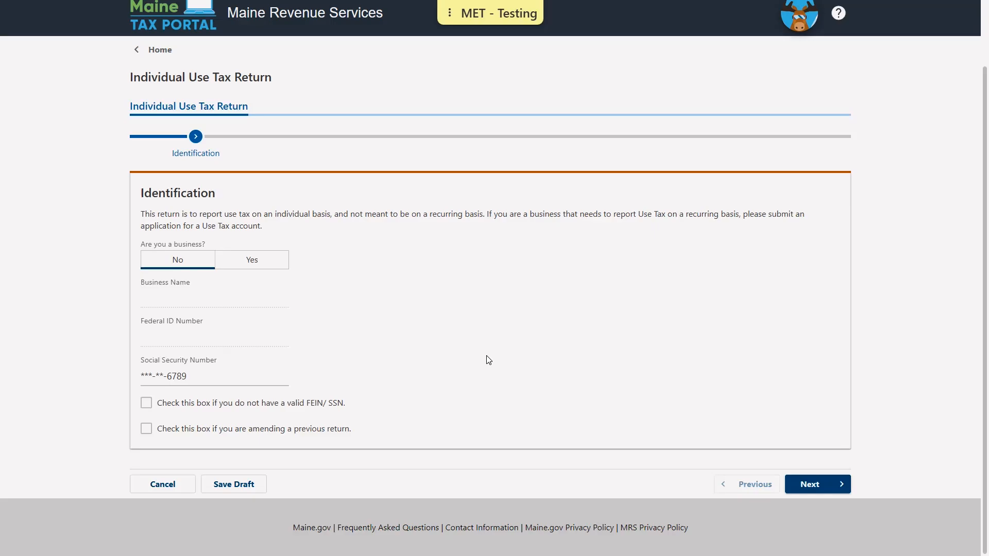
click(814, 484)
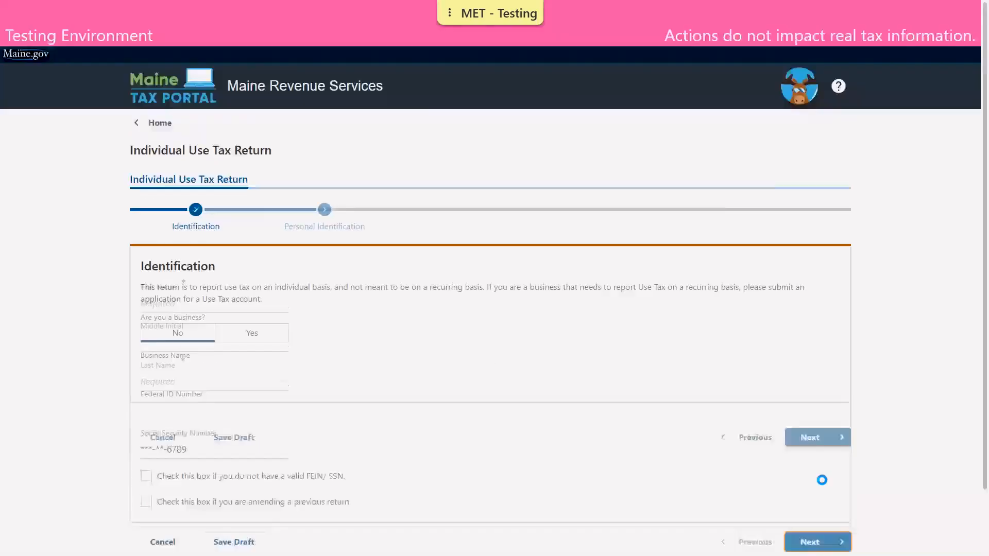
Enter first name JOHN and last name TAXPAYER, then advance
click(817, 438)
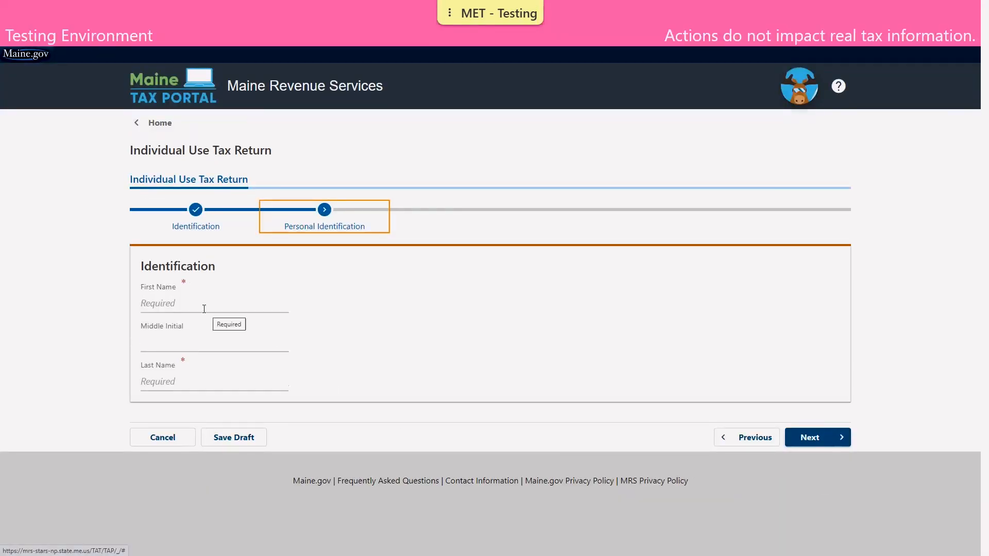
text(J)
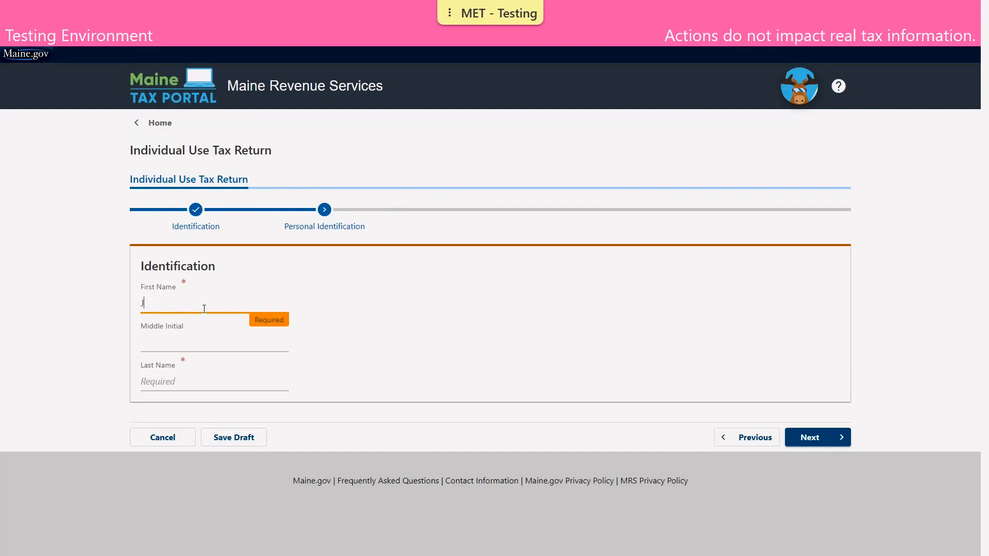
text(OHN)
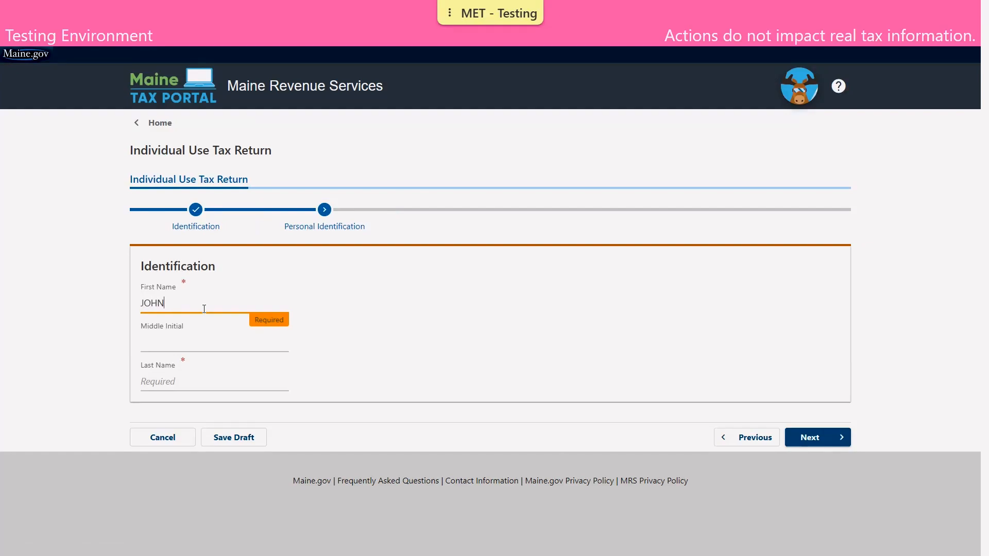
text(T)
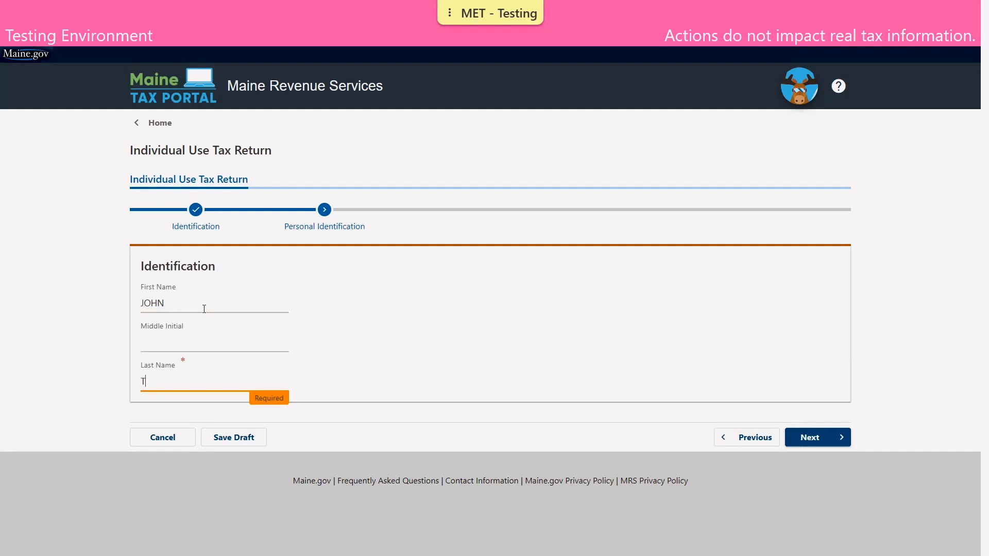
text(AXPAYER)
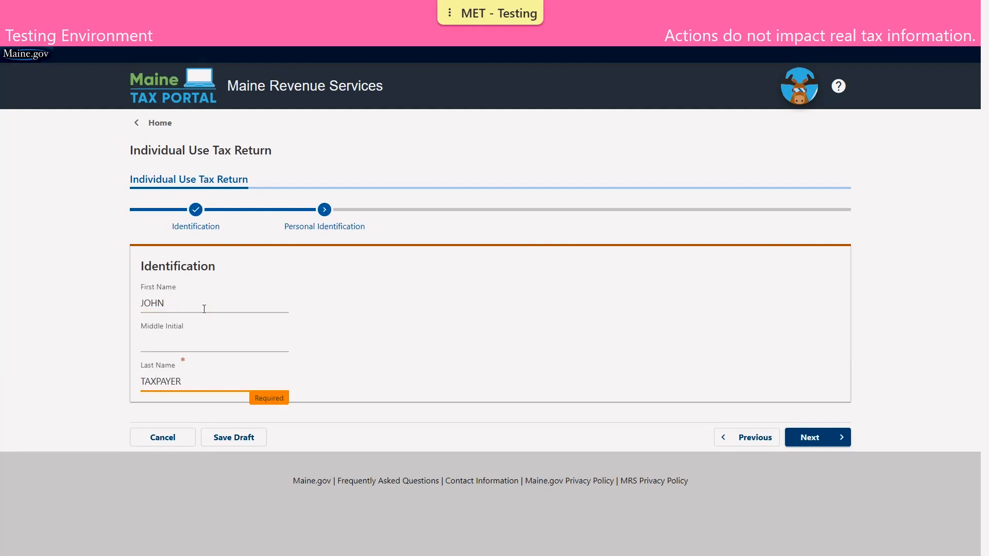
mouse_move(861, 386)
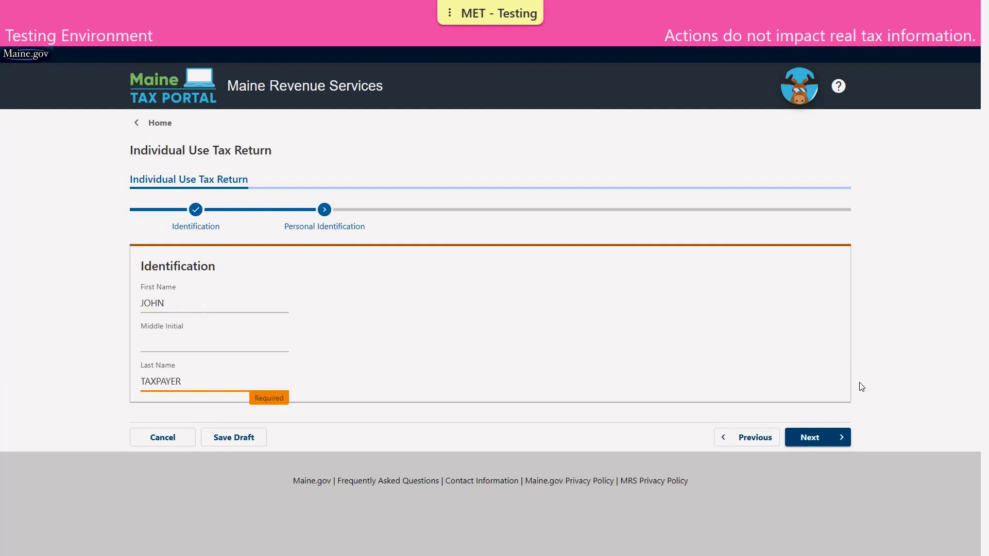
click(817, 437)
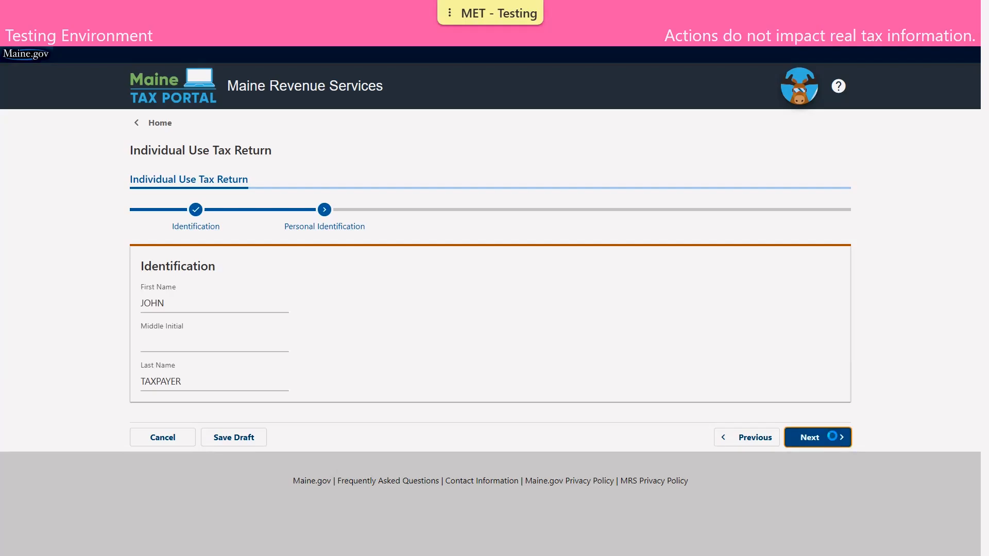
click(817, 437)
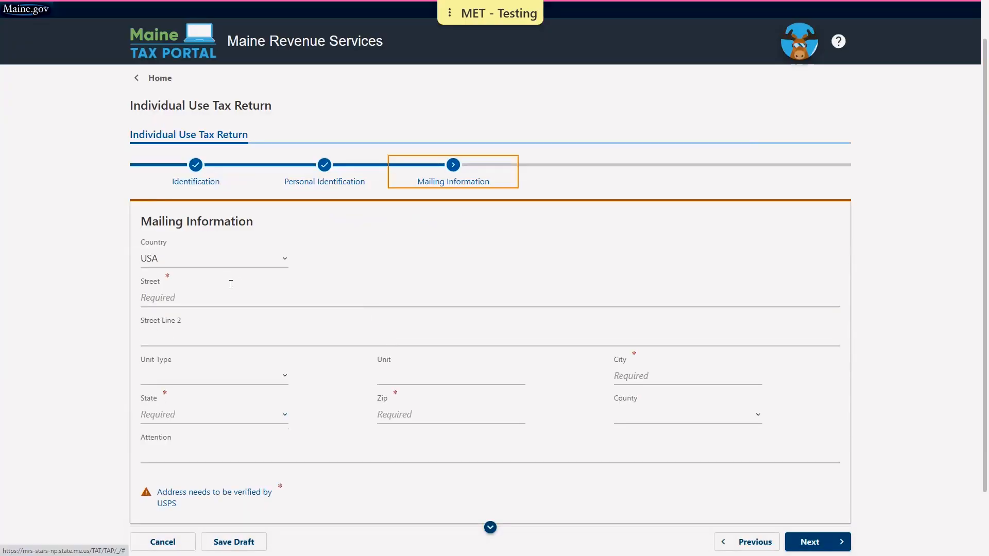
text(51)
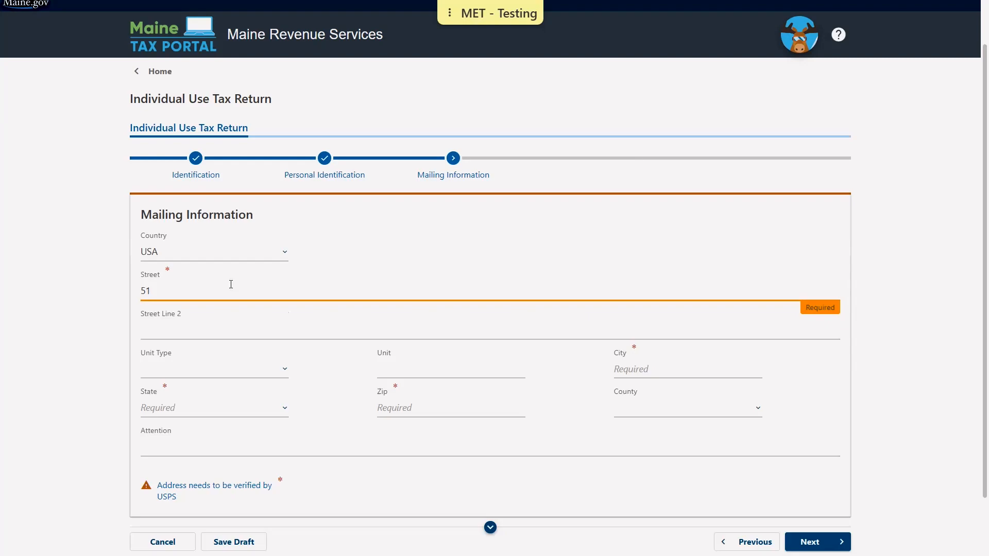
text(COMMERCE)
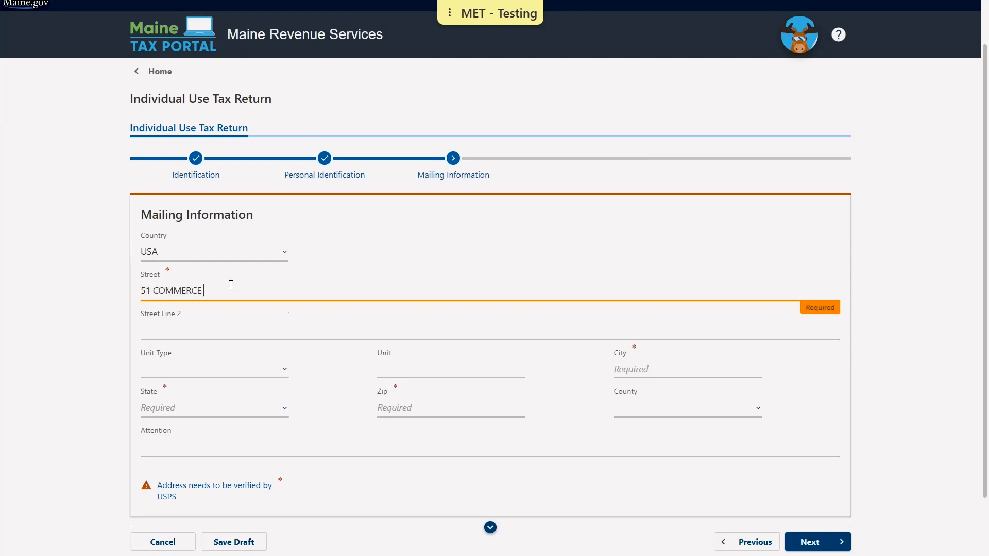
text(DR)
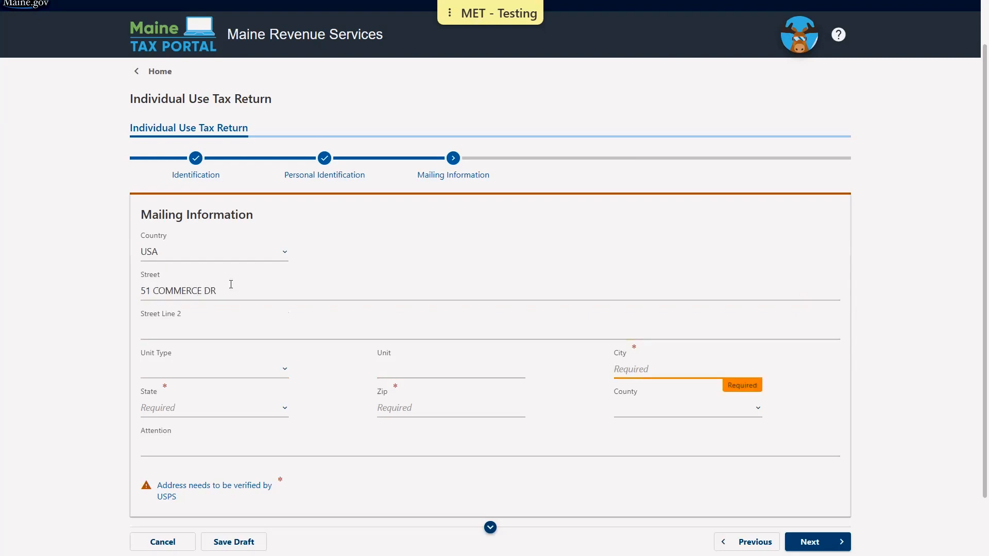
text(AUGUSTA)
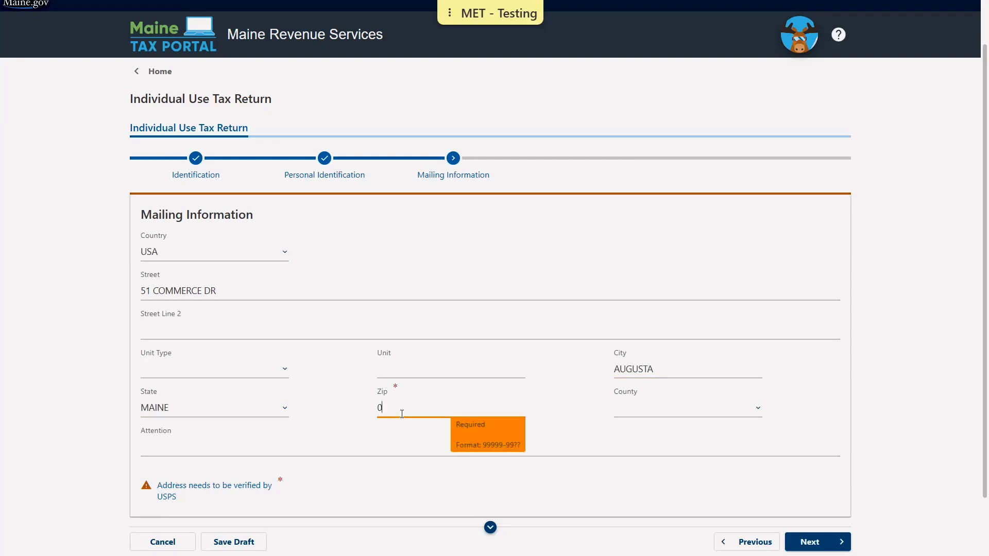
text(4330)
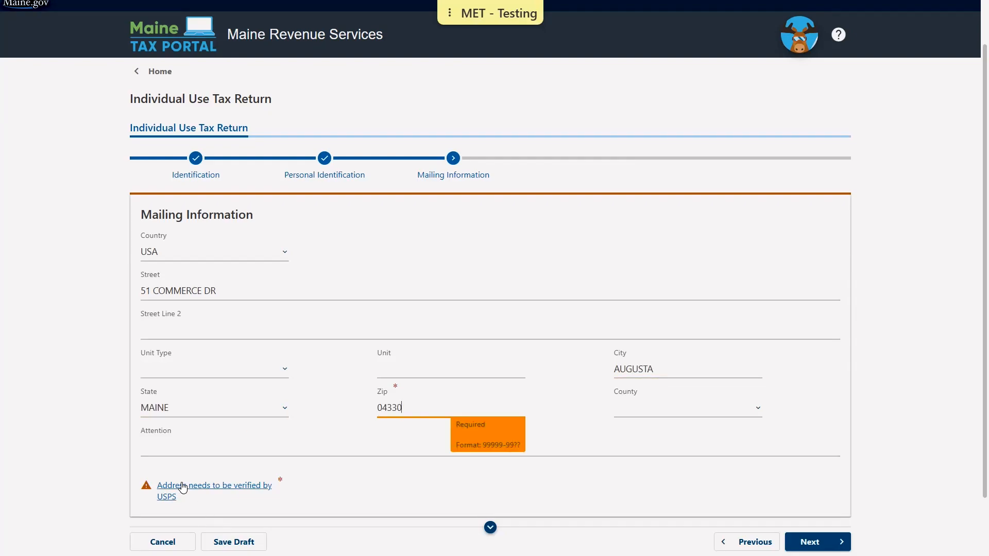
click(211, 485)
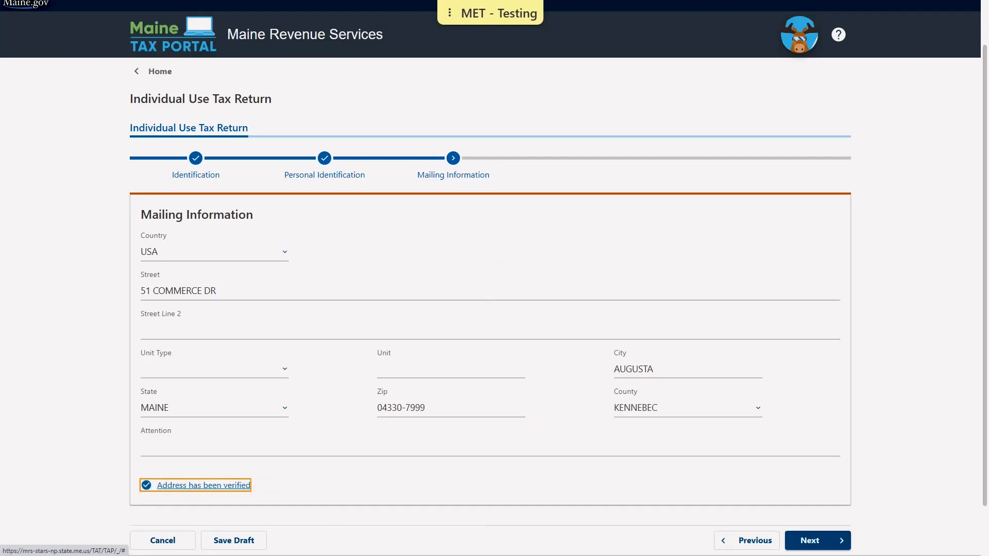
mouse_move(833, 540)
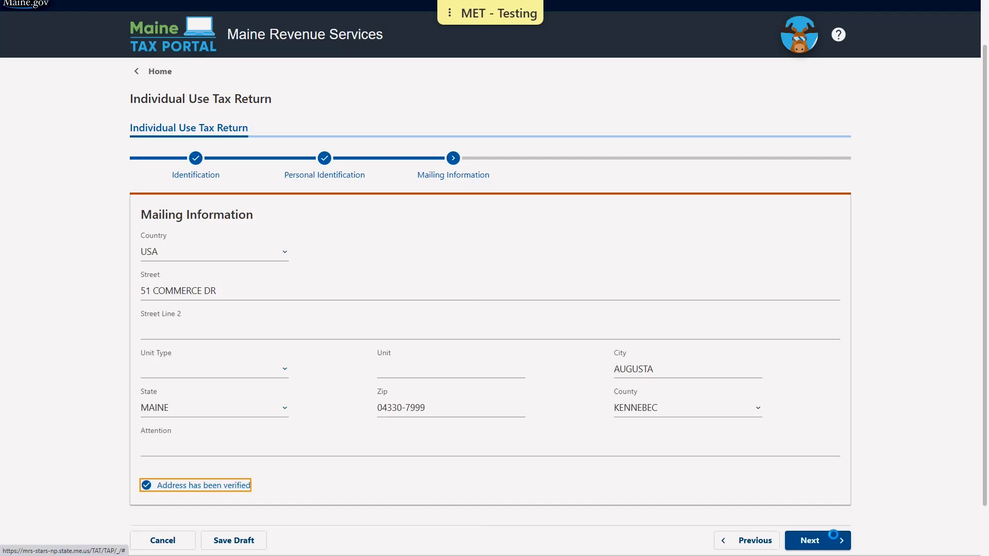
click(817, 541)
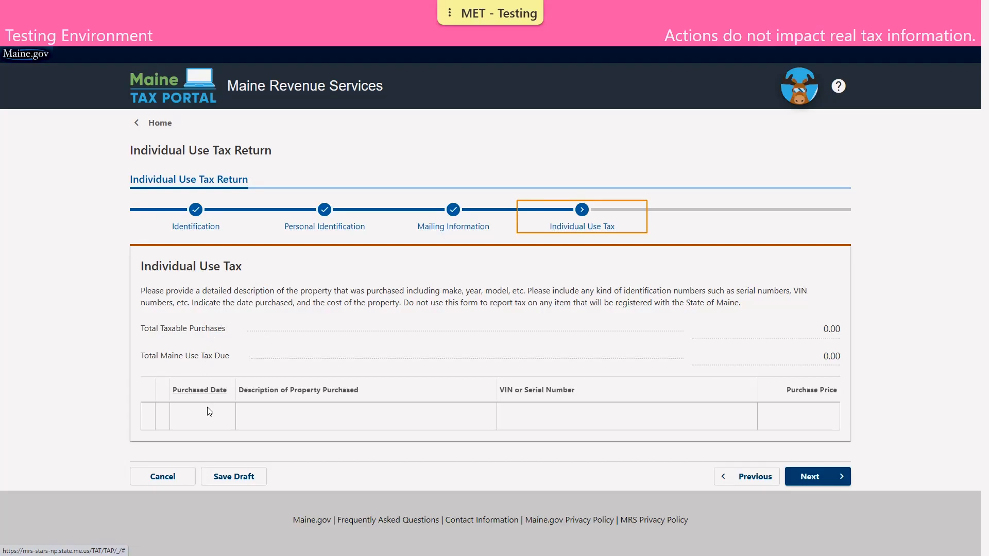
Add a 21-Feb-2023 'Taxable Items' purchase priced 2,000
click(199, 417)
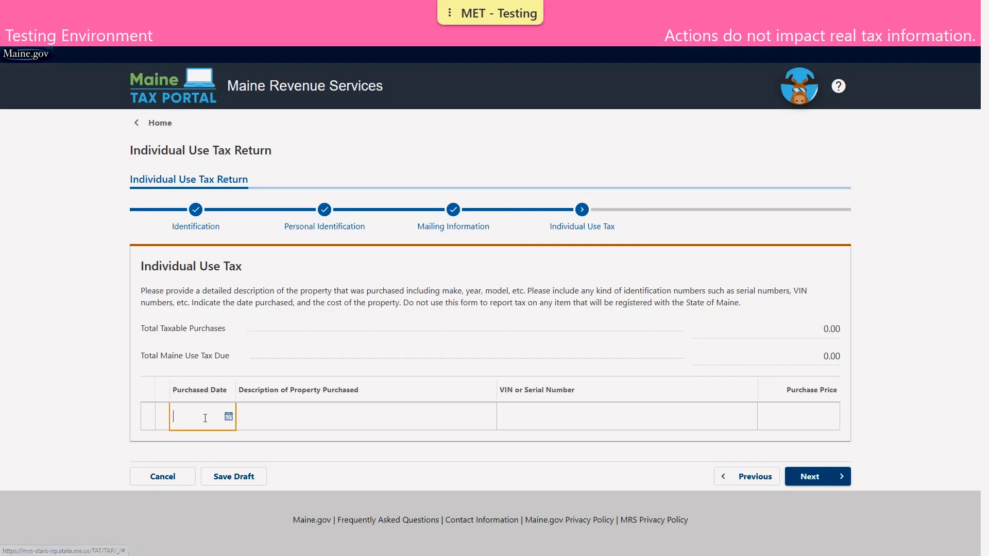
click(228, 416)
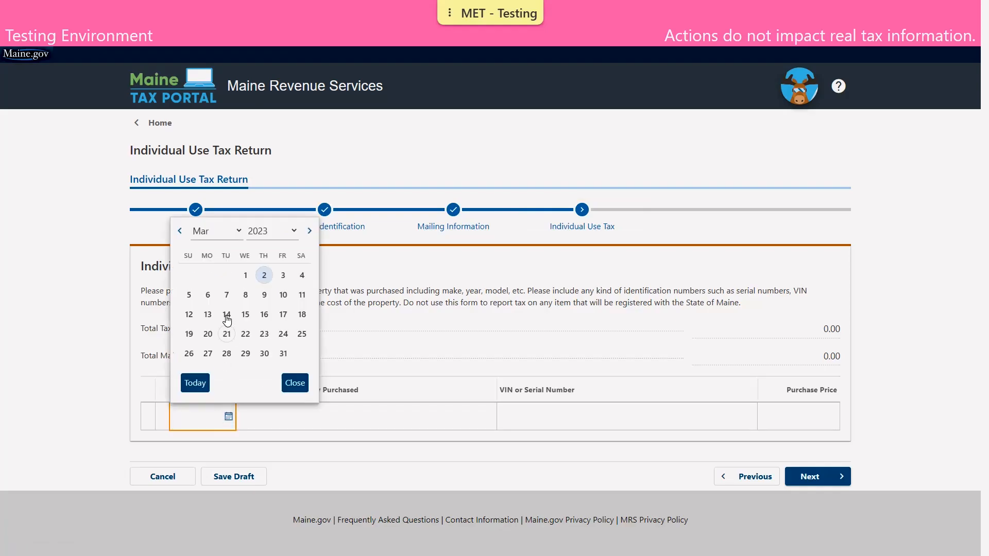
click(180, 231)
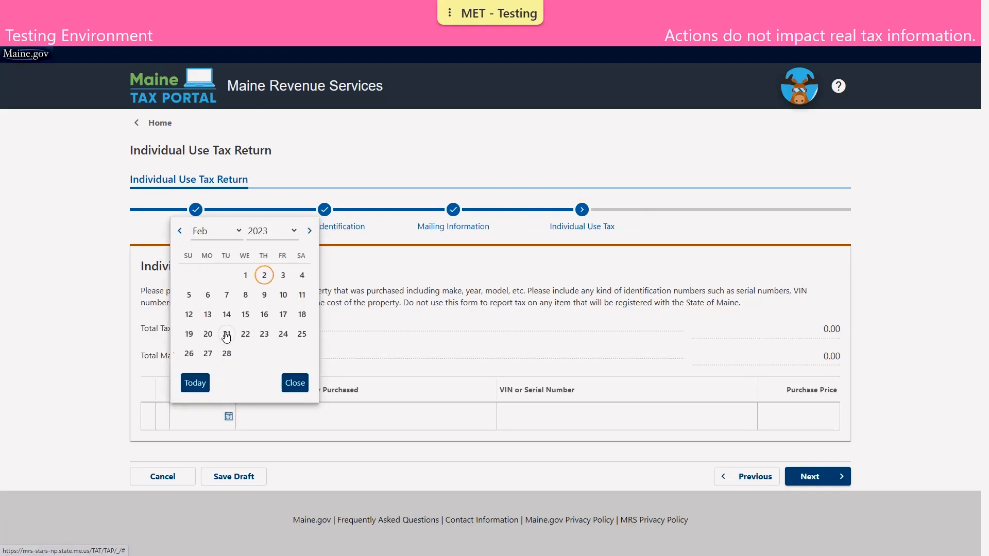
click(245, 275)
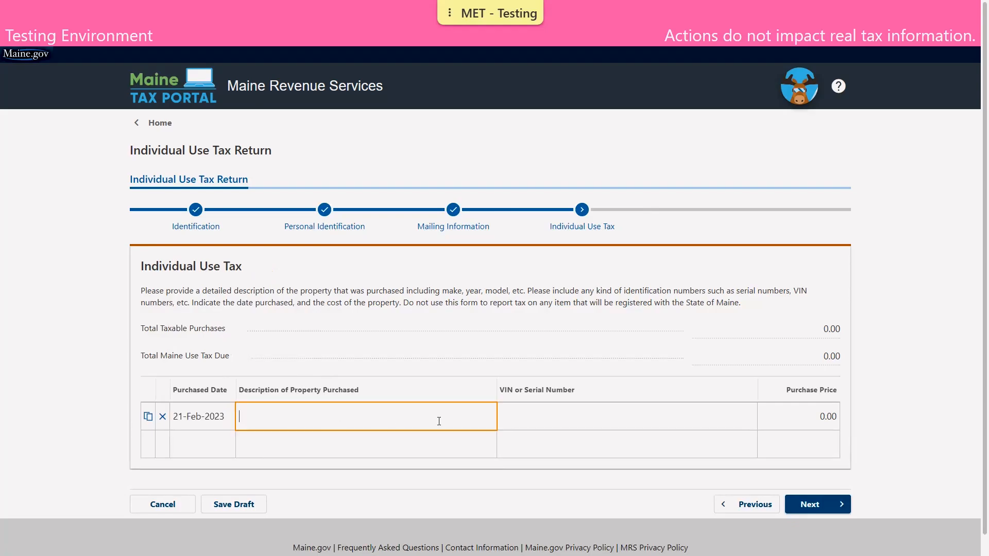
text(Taxable Ite)
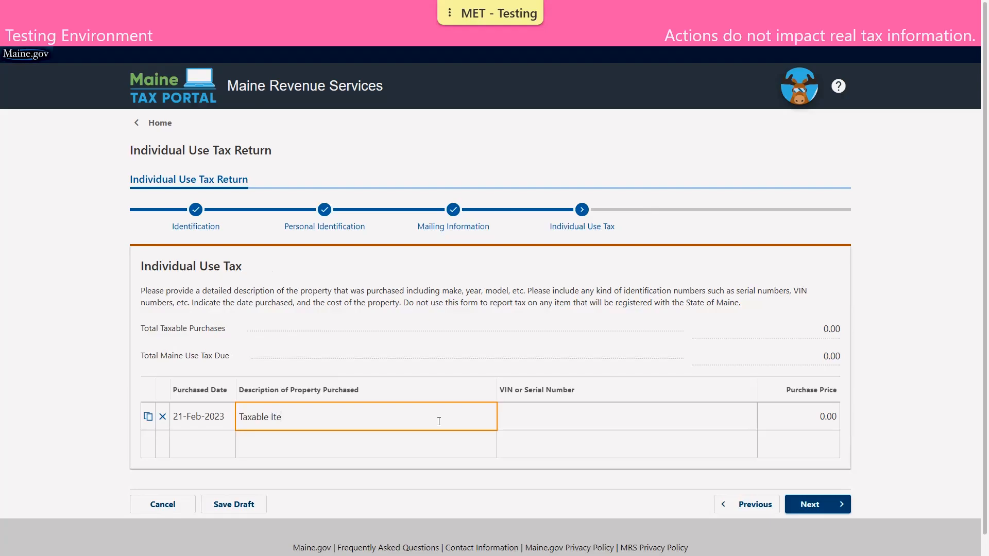
click(626, 417)
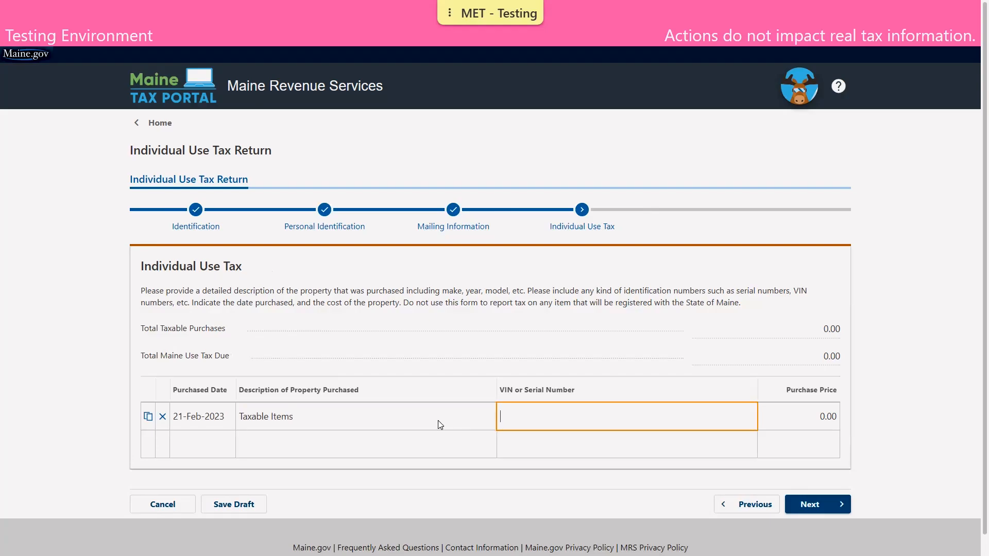
mouse_move(499, 345)
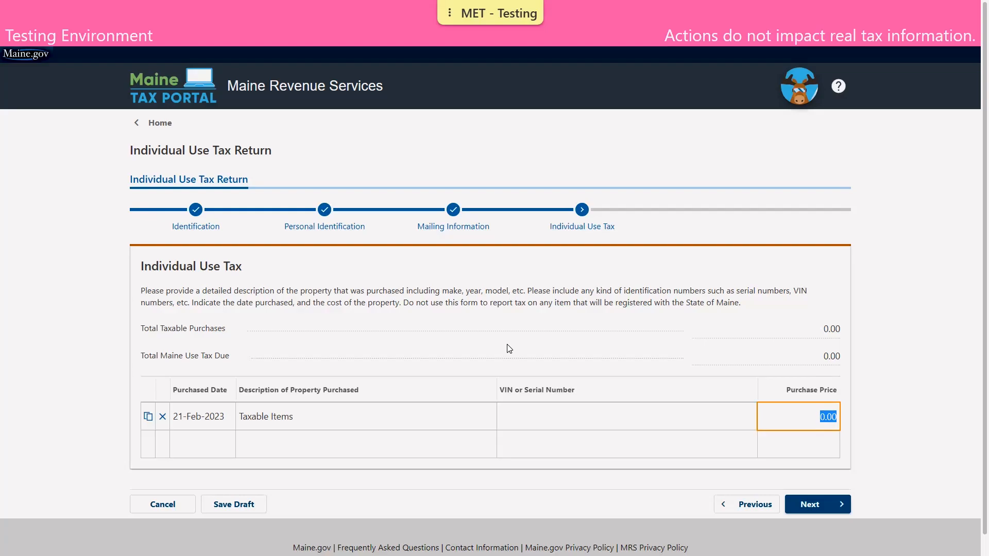
text(2)
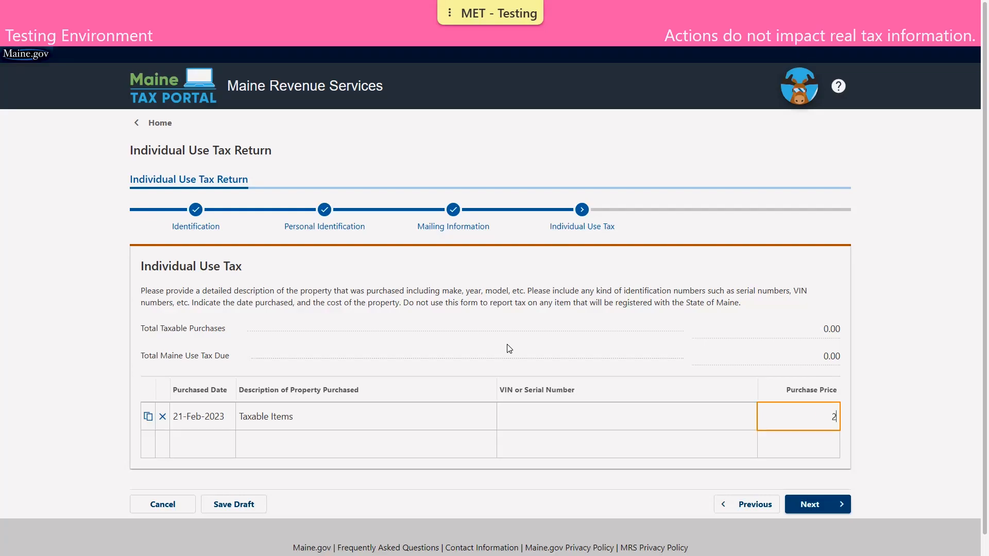
text(000.00)
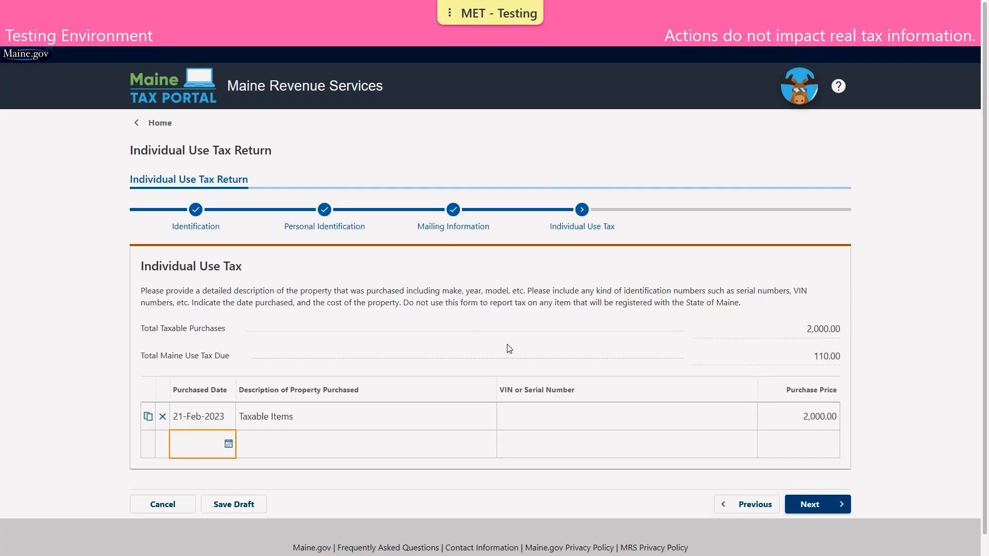
Add a 27-Feb-2023 'other taxable items' purchase priced 1,400
click(196, 444)
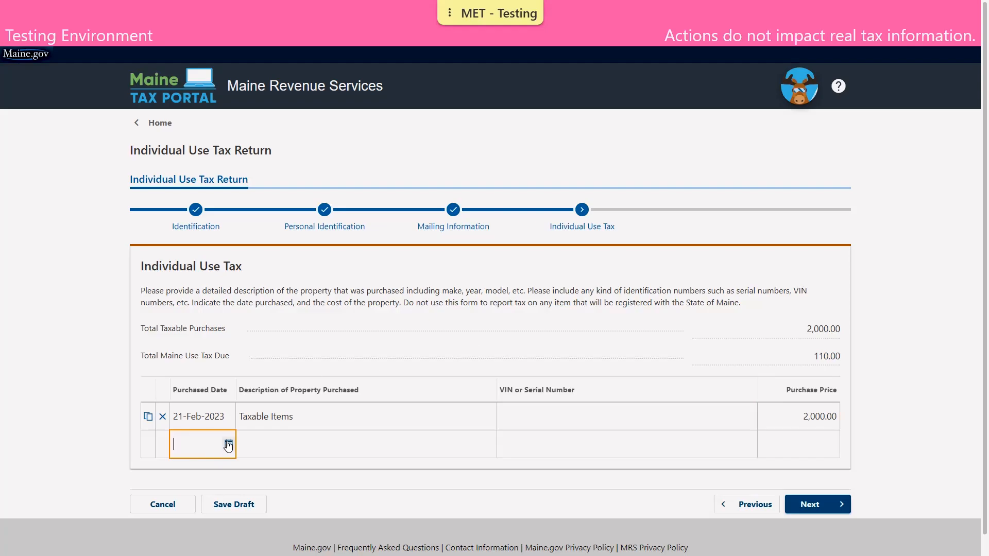
click(228, 444)
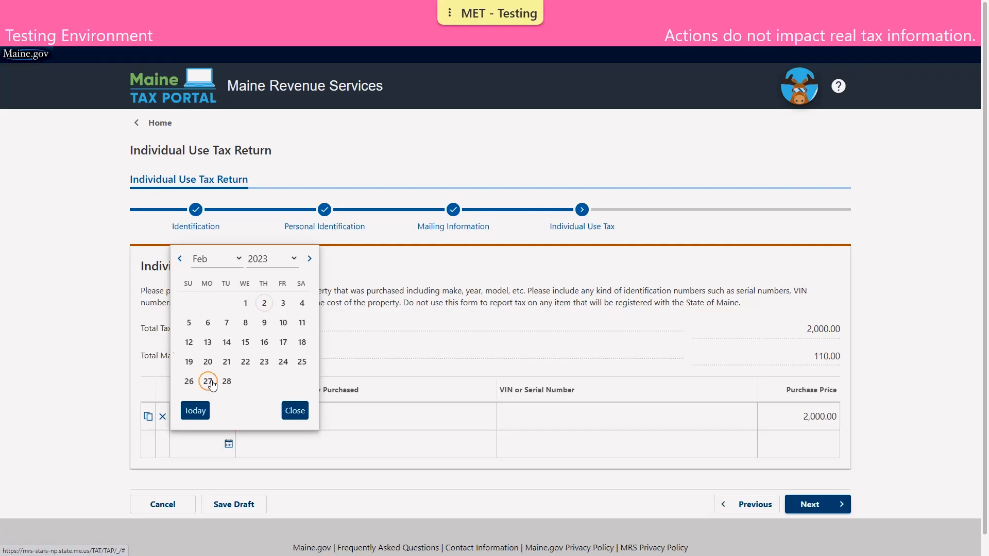
click(207, 381)
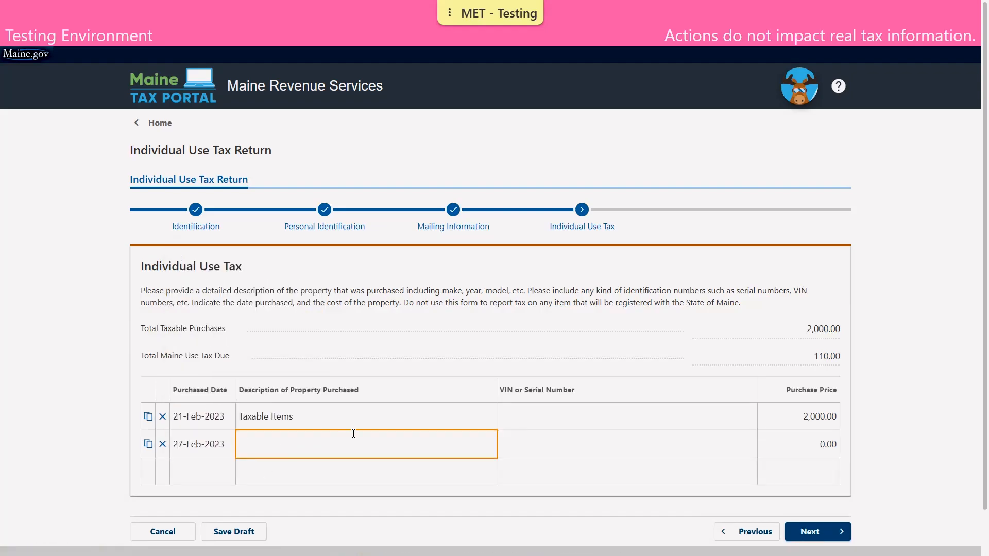
text(other taxa)
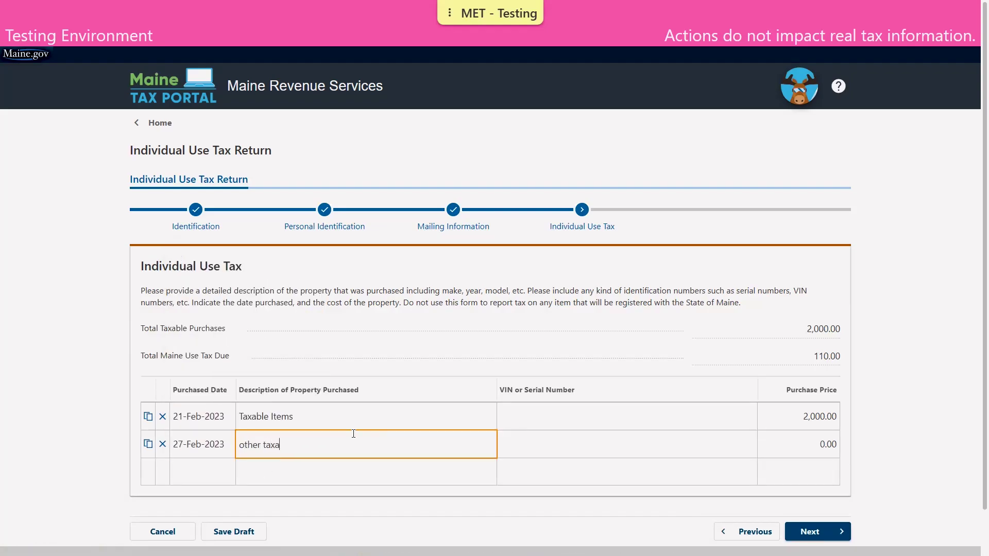
text(ble it)
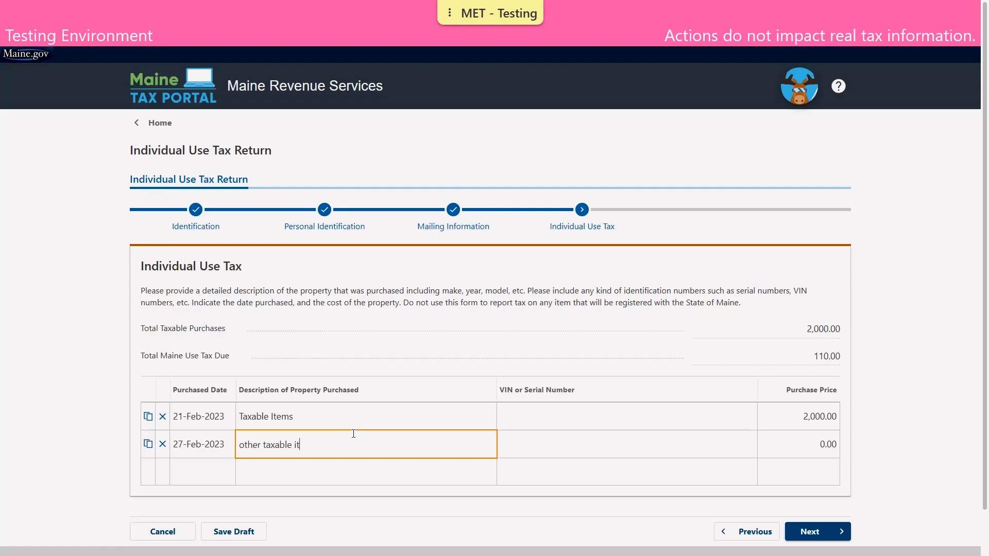
text(ems)
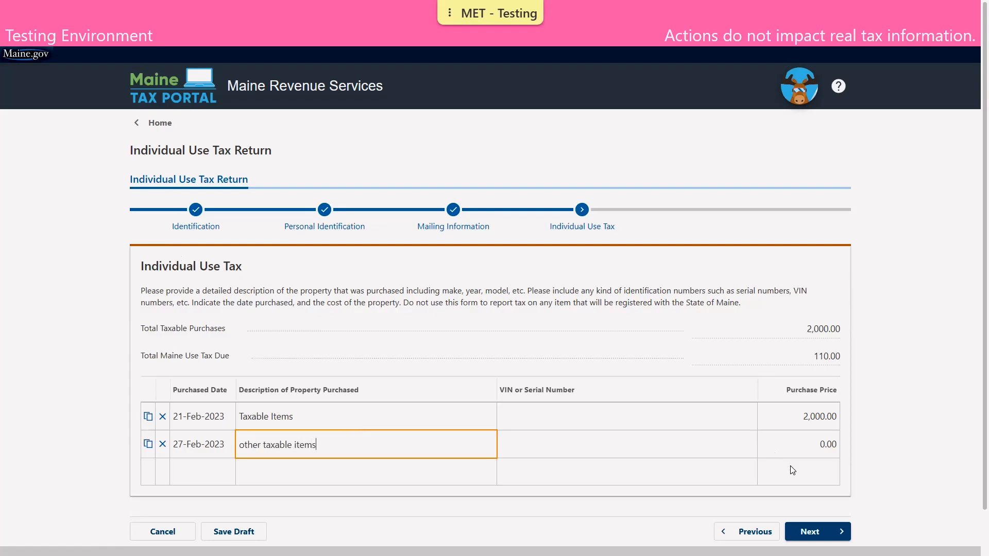
text(14)
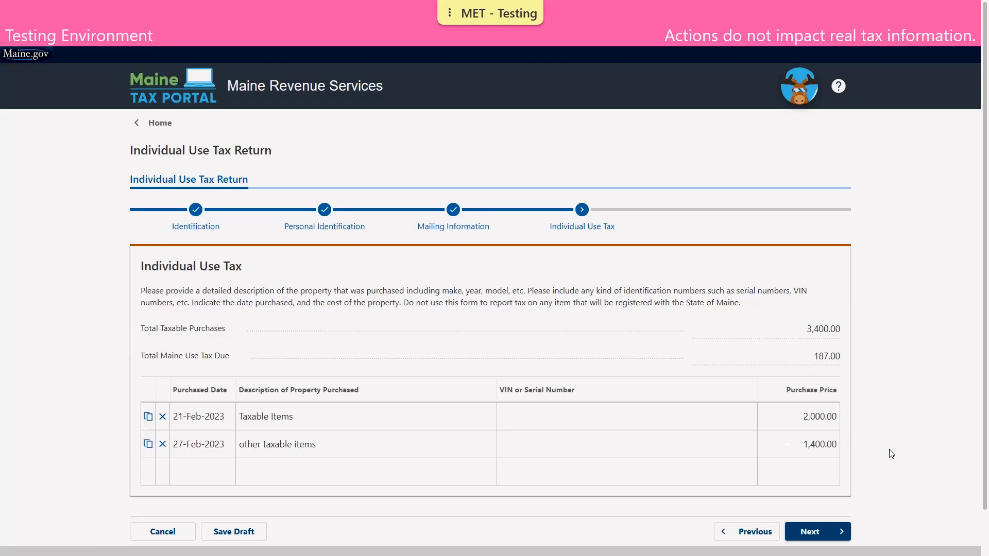
scroll(down, 3)
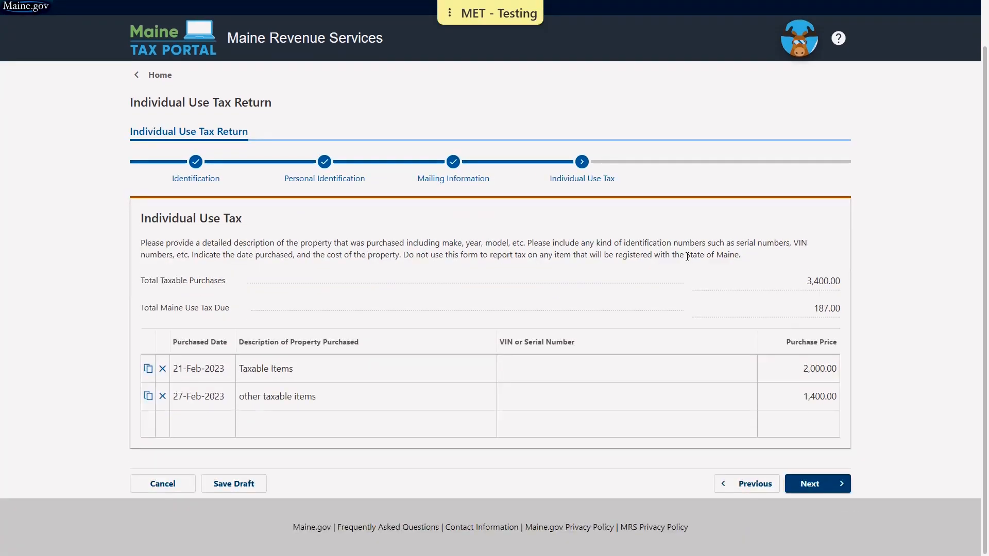
mouse_move(664, 281)
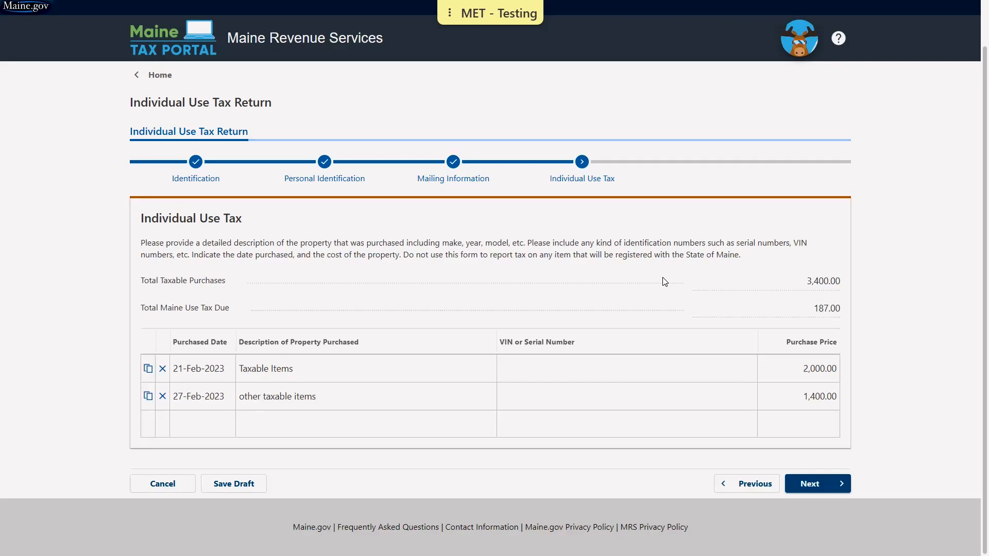
mouse_move(670, 283)
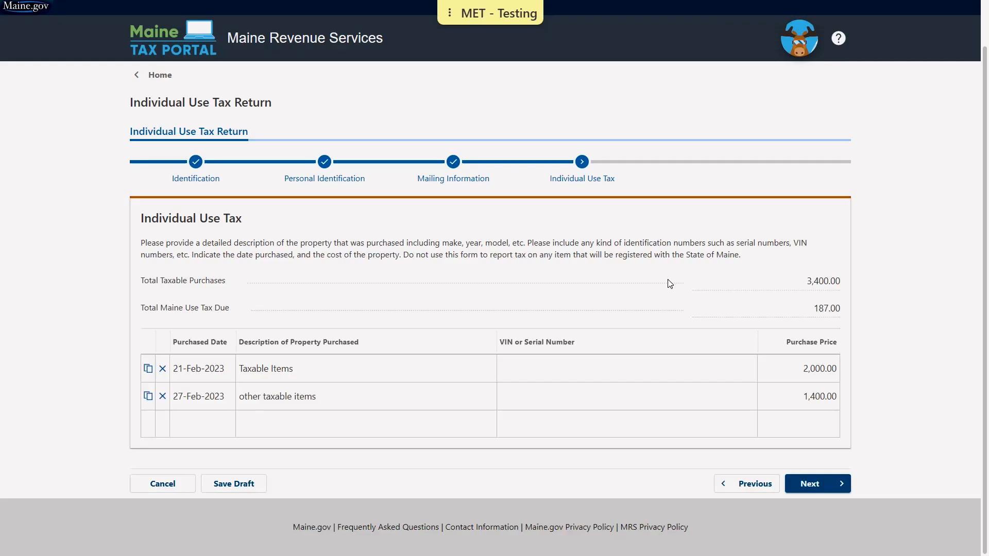
mouse_move(697, 288)
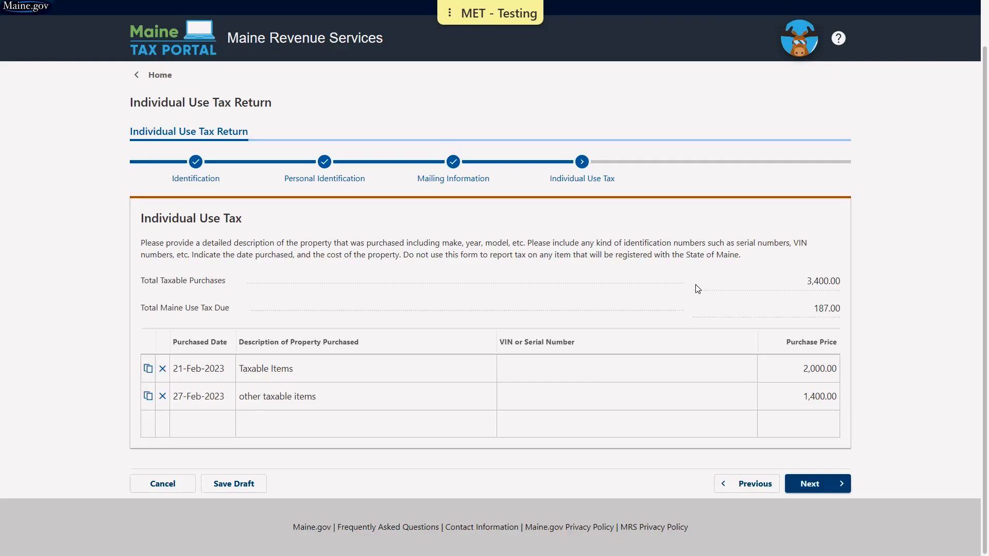
mouse_move(790, 375)
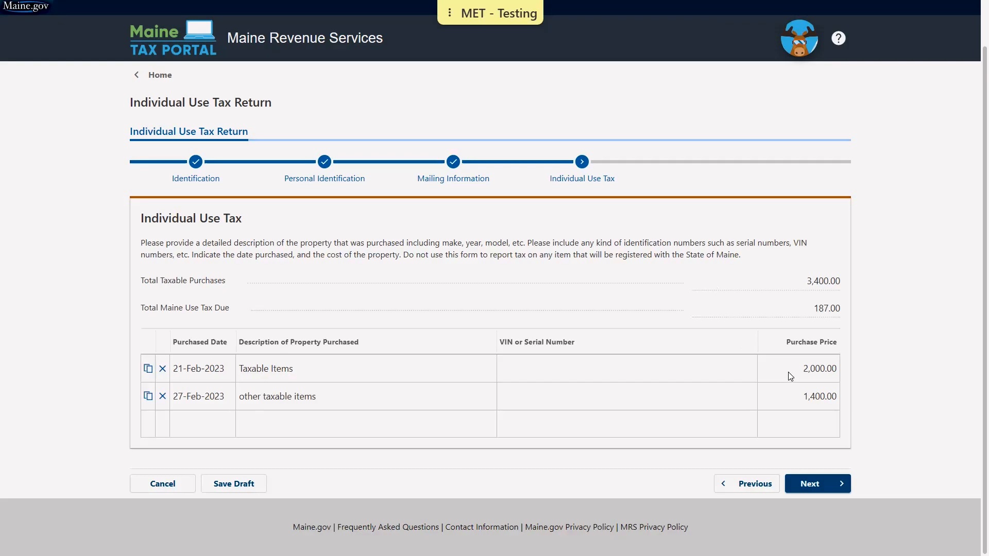
mouse_move(814, 410)
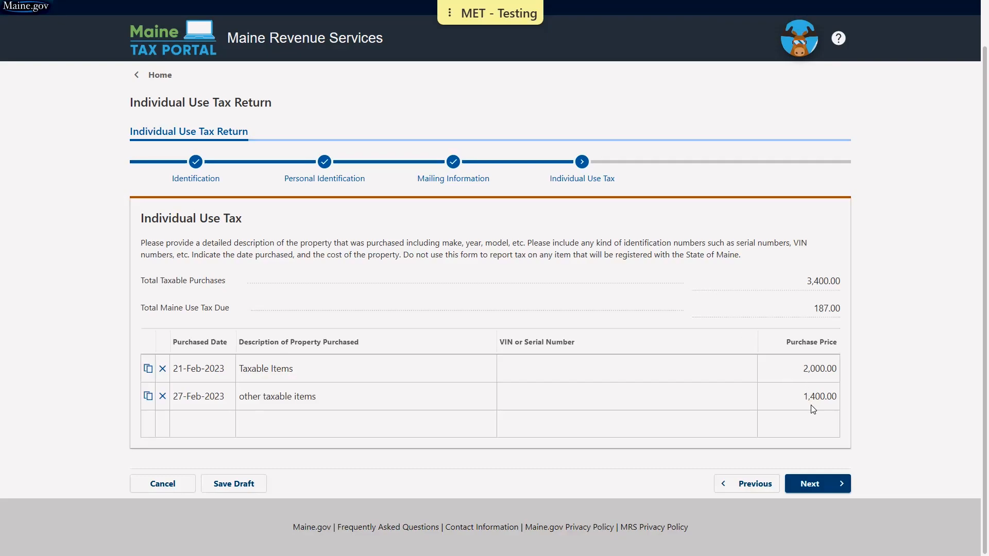
mouse_move(849, 312)
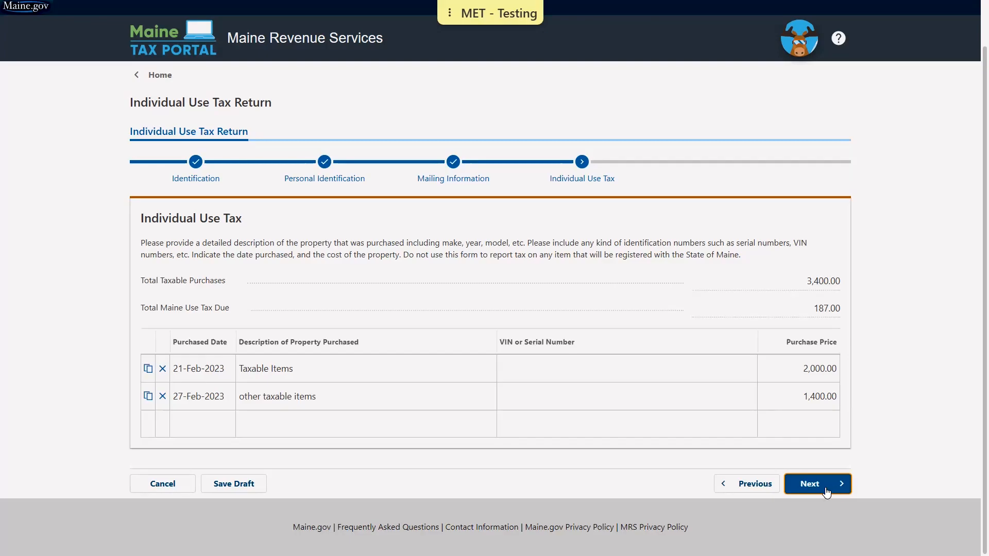
Continue to Balance Due and choose Yes to pay the 187.00 now
click(817, 484)
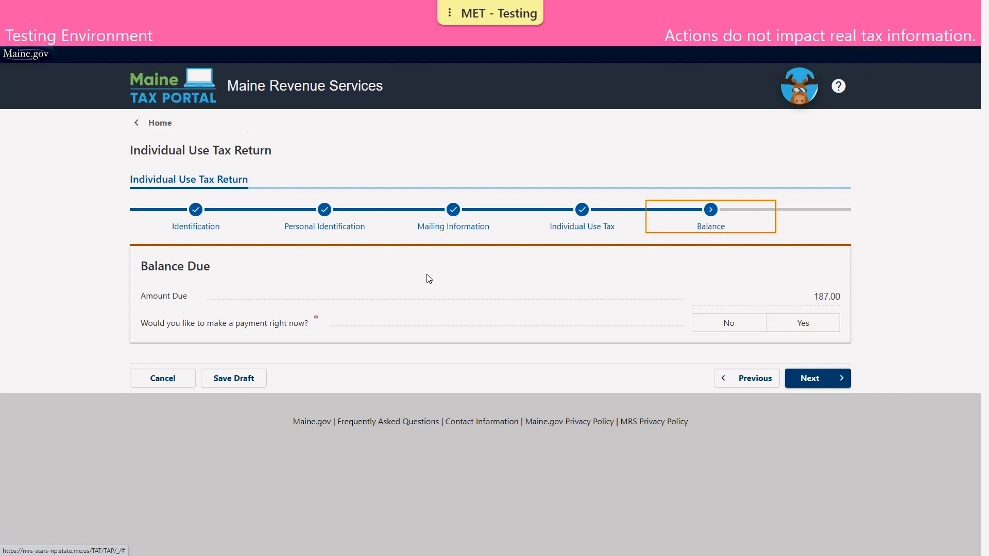
mouse_move(607, 323)
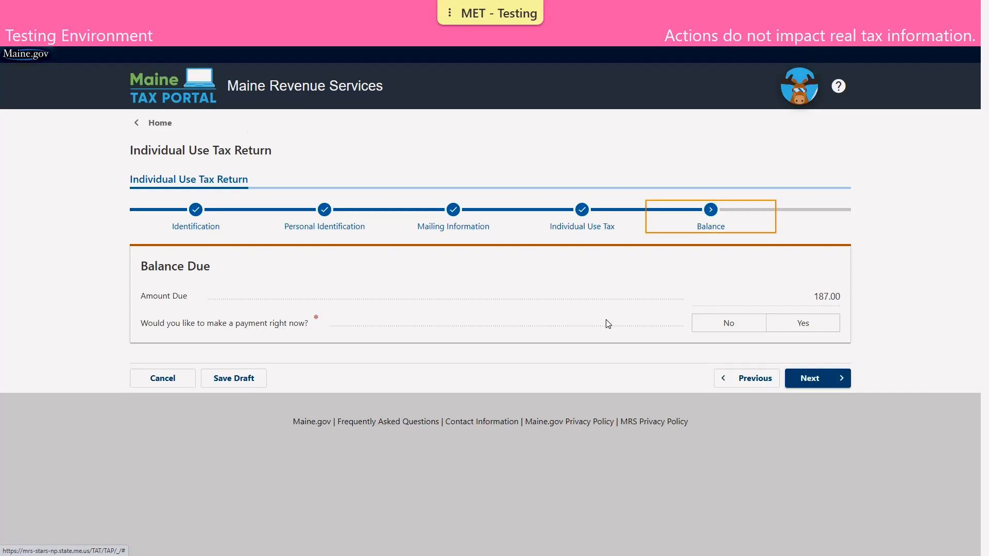
mouse_move(357, 326)
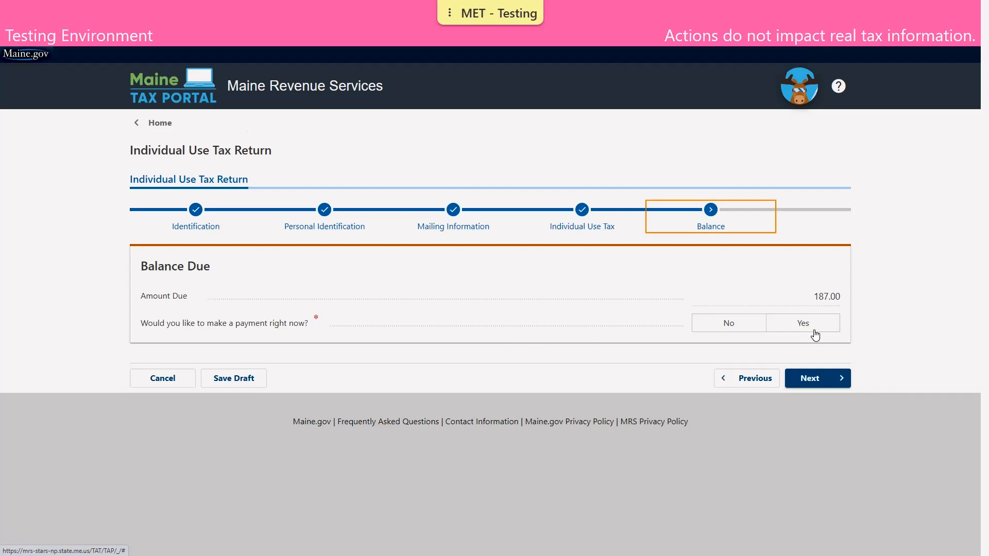
click(803, 323)
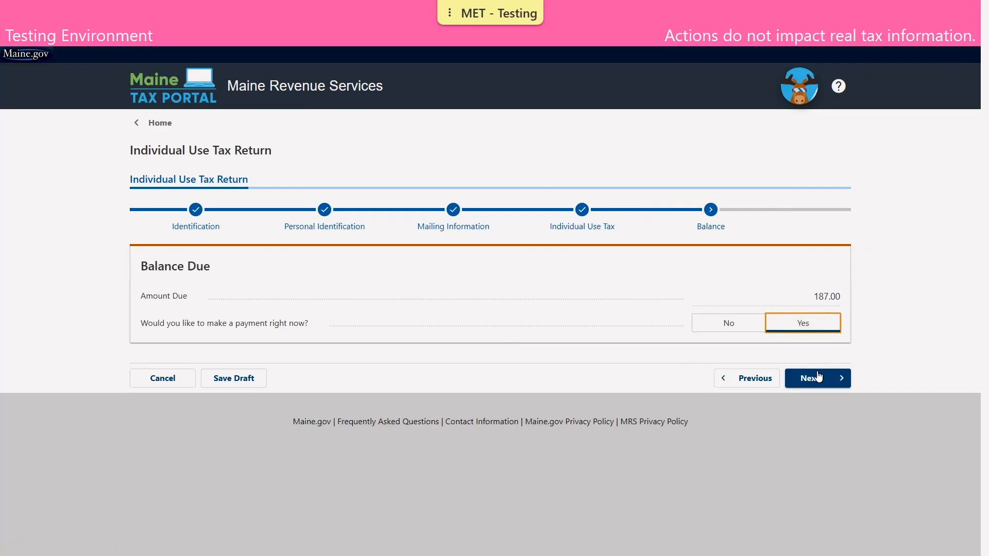
Pay from checking with auto-filled routing 031205081, account number 1, confirming 187.00
click(812, 378)
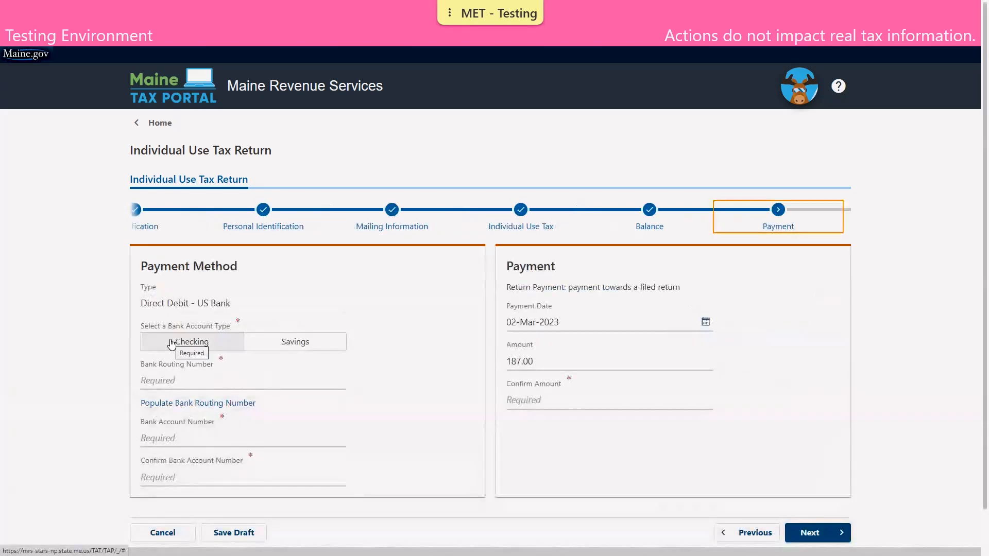
mouse_move(128, 336)
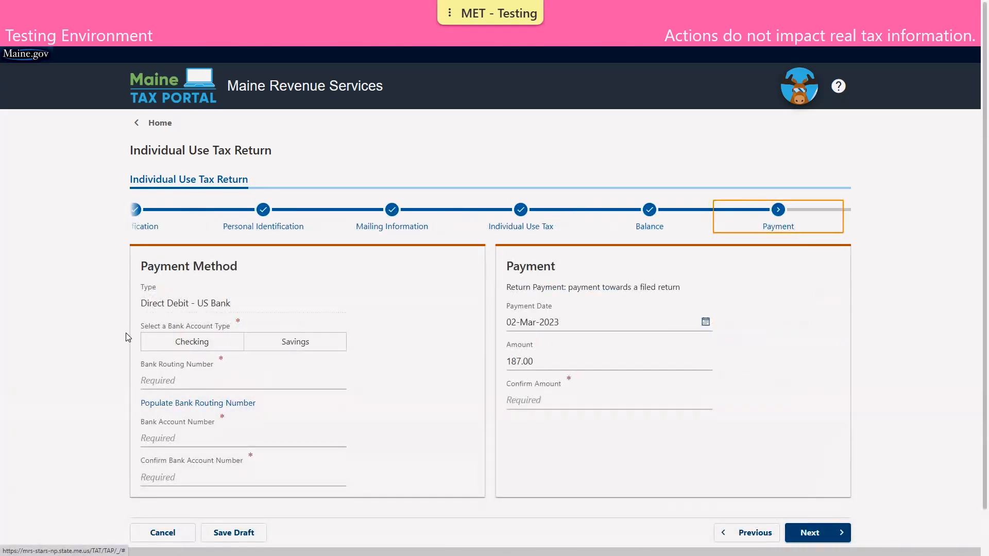
mouse_move(166, 343)
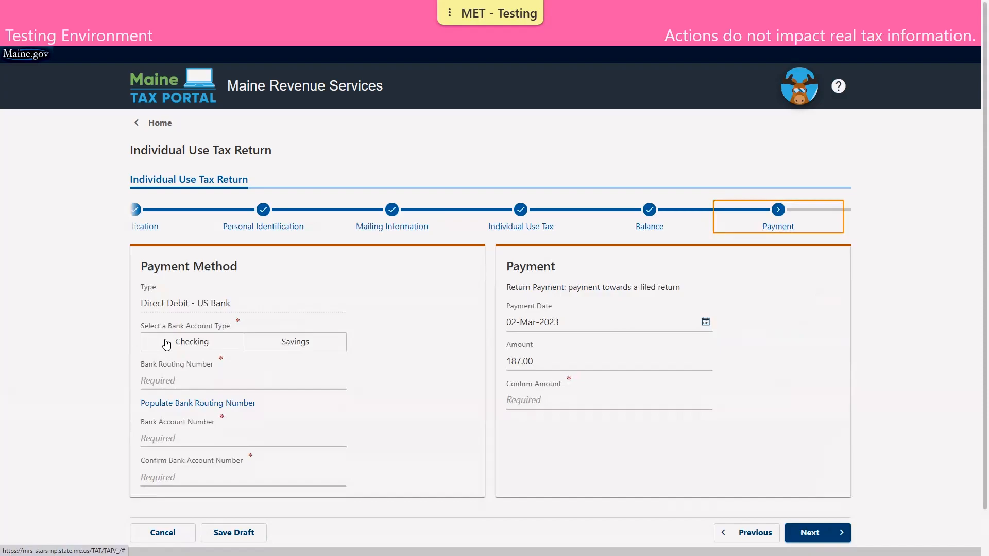
click(191, 342)
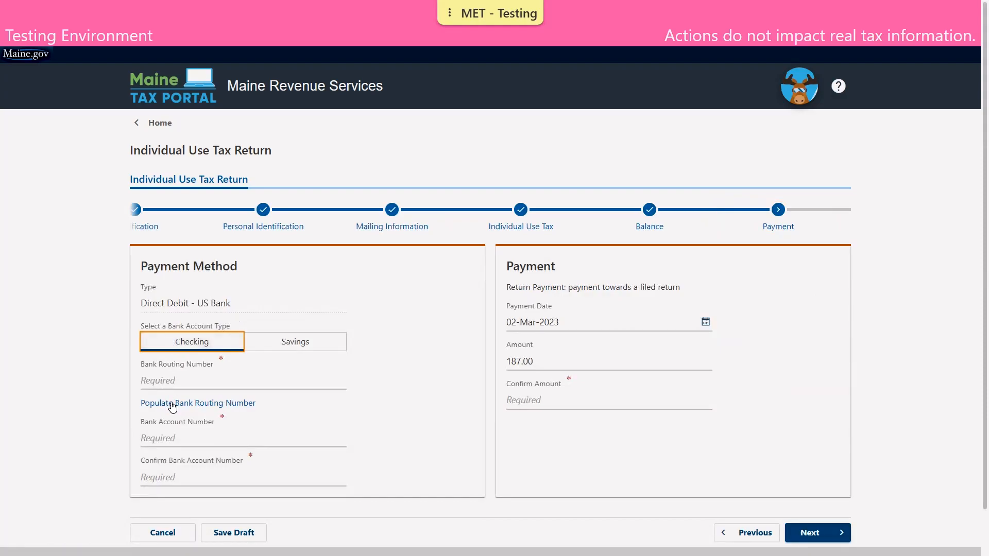
click(198, 403)
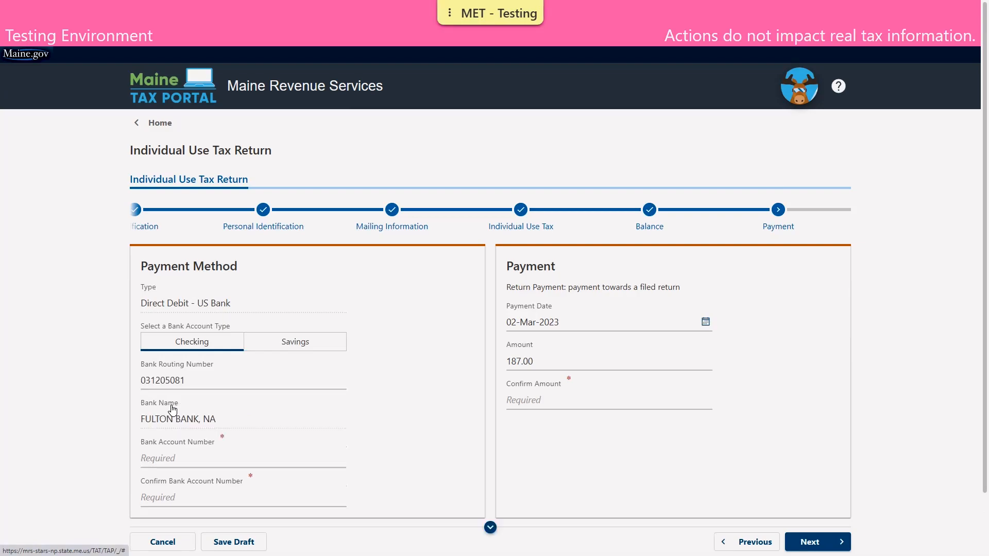
click(186, 459)
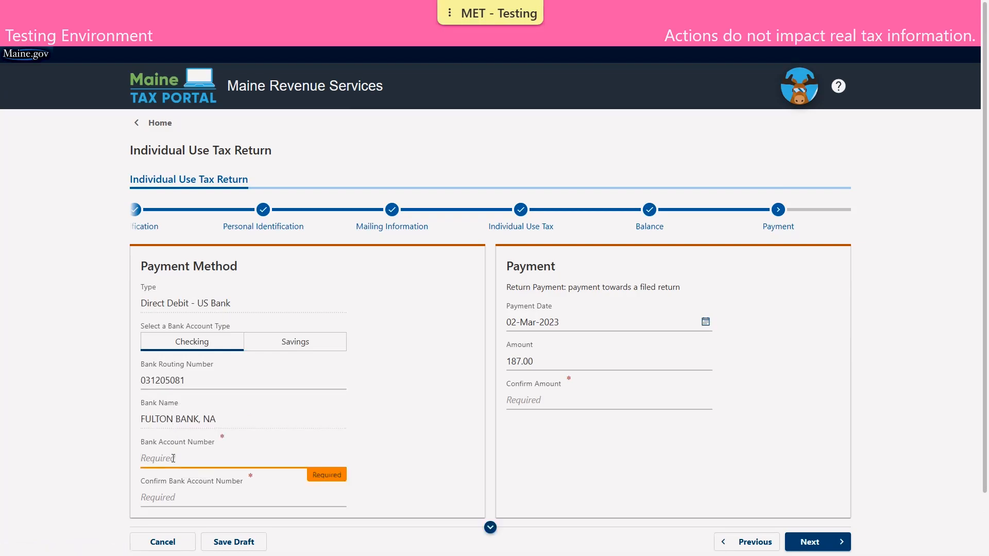
text(1)
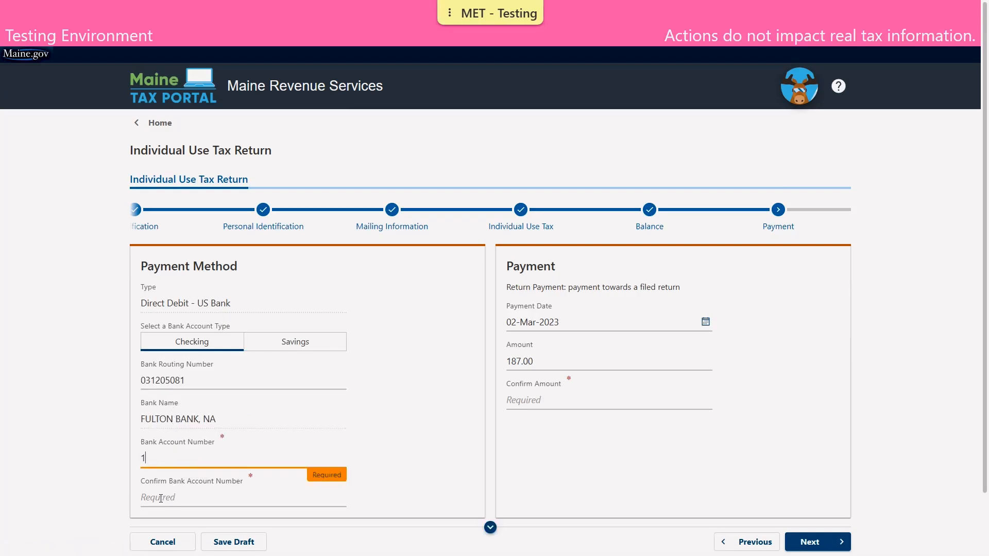
text(1)
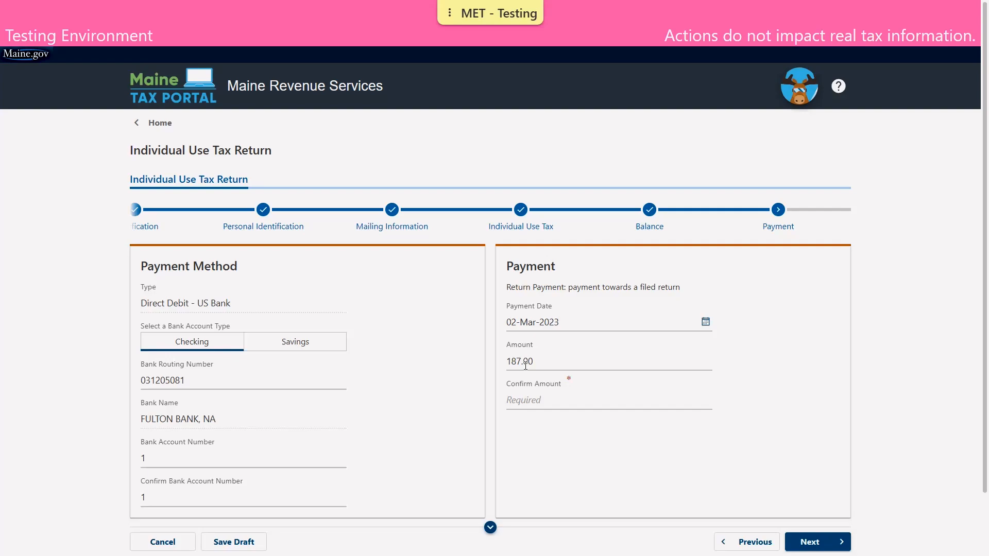
click(531, 400)
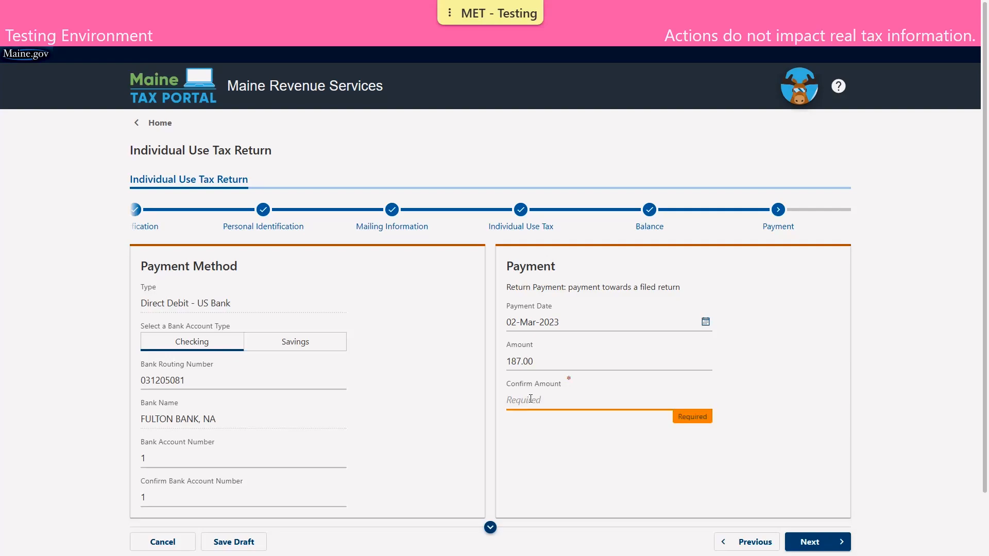
text(187.00)
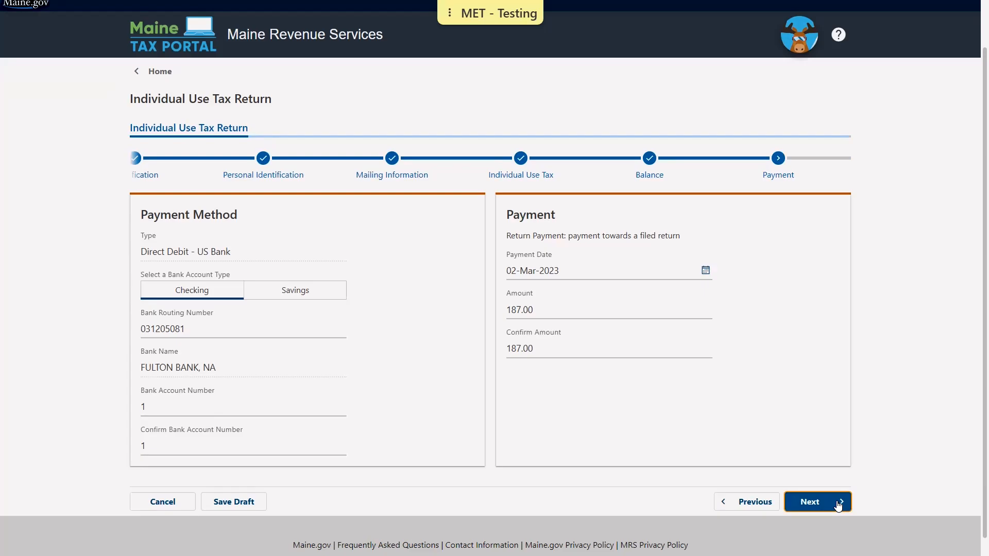
Continue past Payment and the 187.00 Summary to the Declaration
click(817, 502)
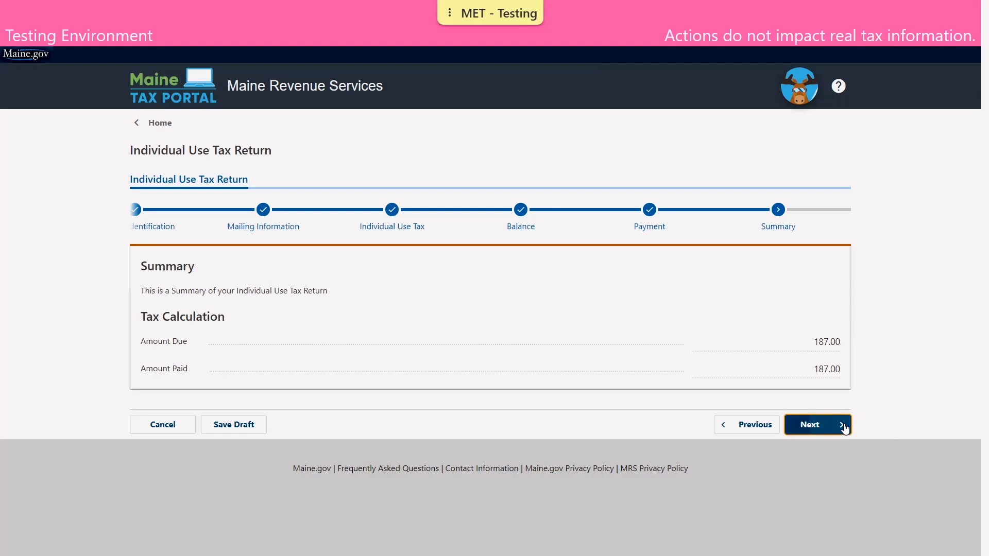
click(817, 424)
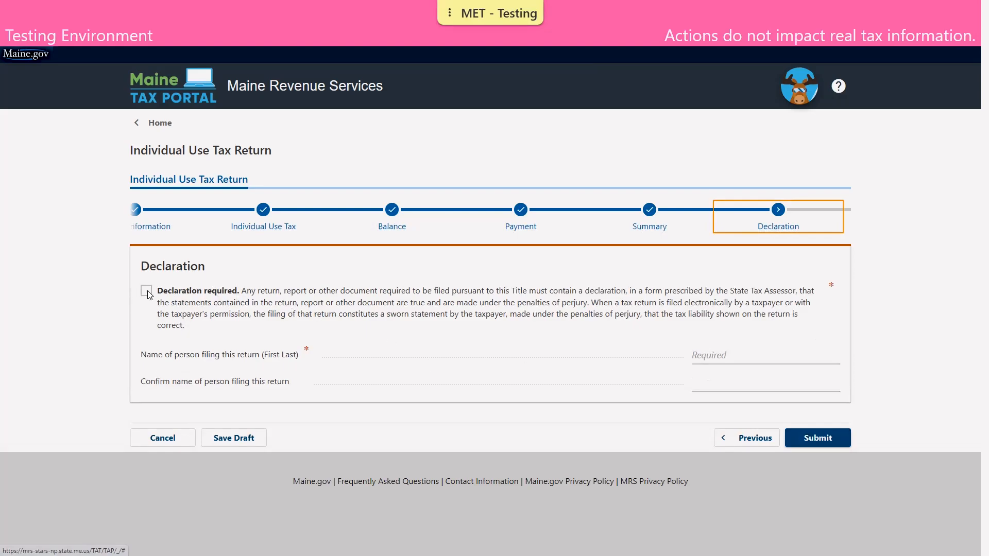
Check the declaration box and enter JOHN TAXPAYER in both name fields
click(146, 291)
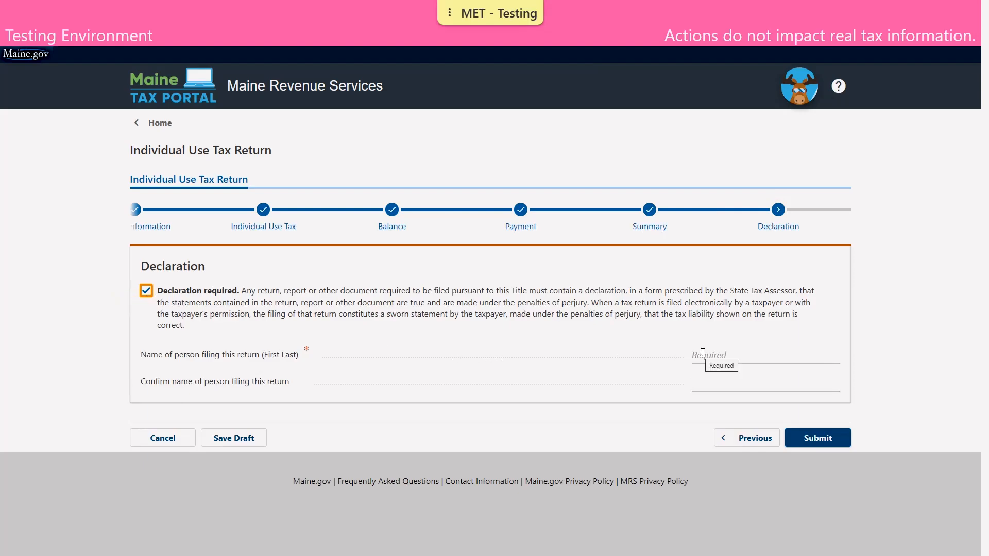
click(703, 355)
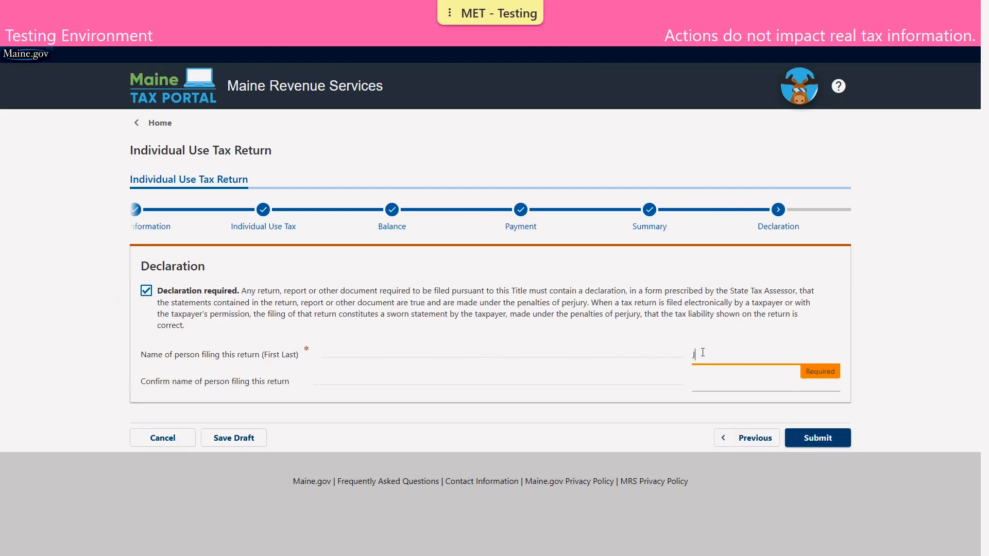
text(JOHN)
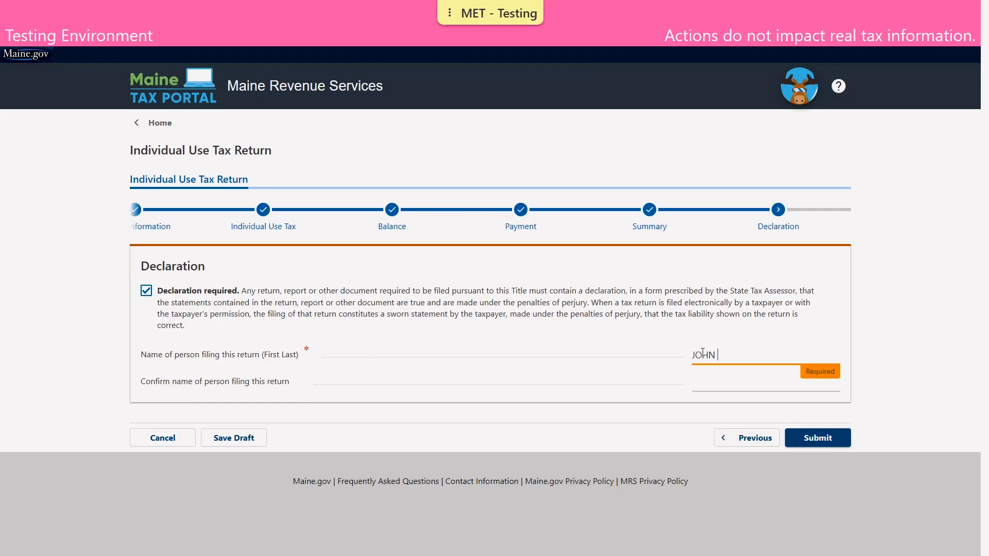
text(TAXPAYER)
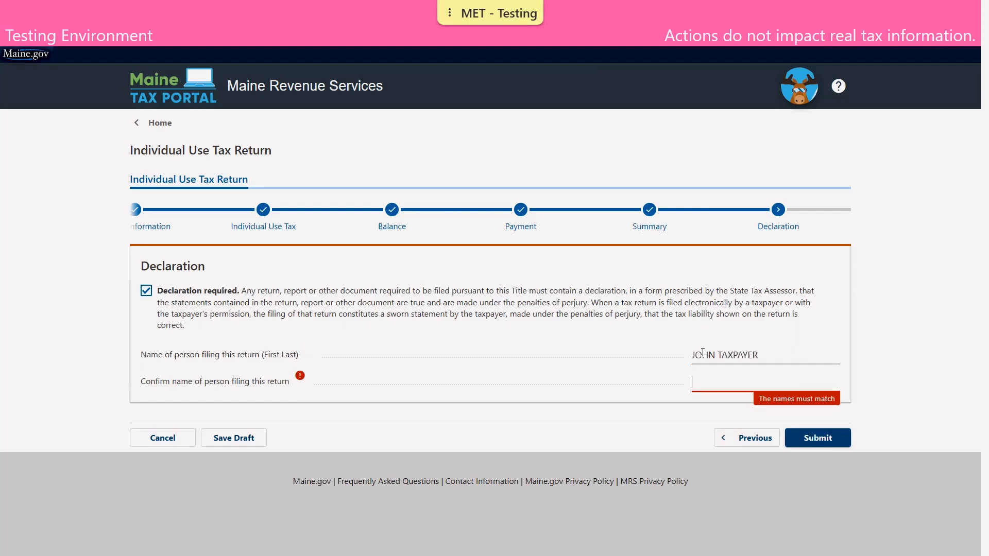
text(JOHN)
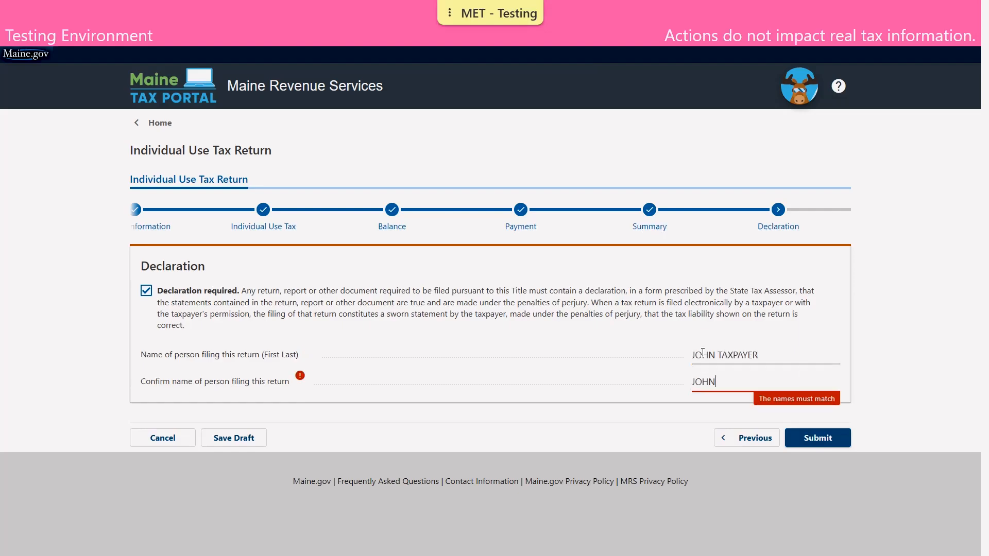
text(TAXPAYER)
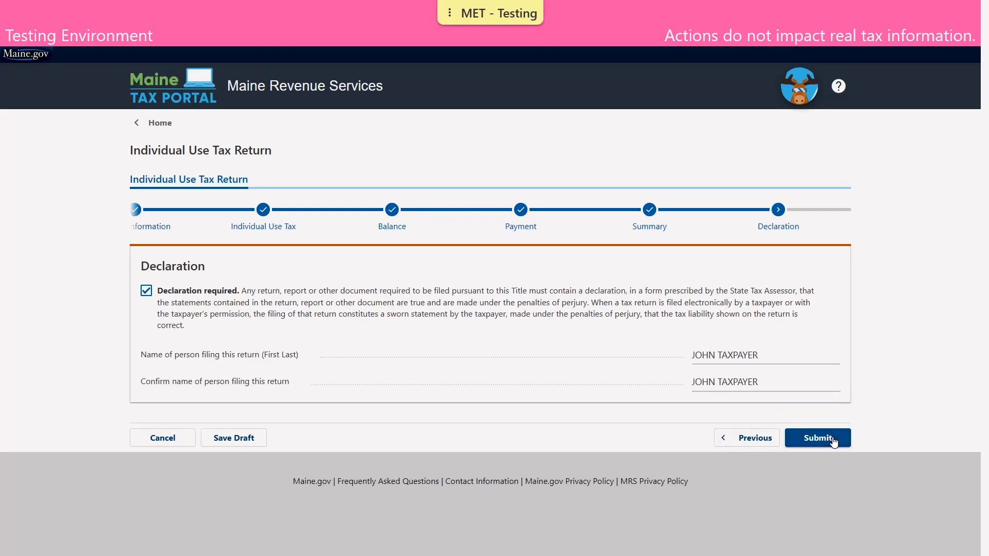
Submit the use tax return, giving the contact email twice in the Confirmation dialog
click(818, 437)
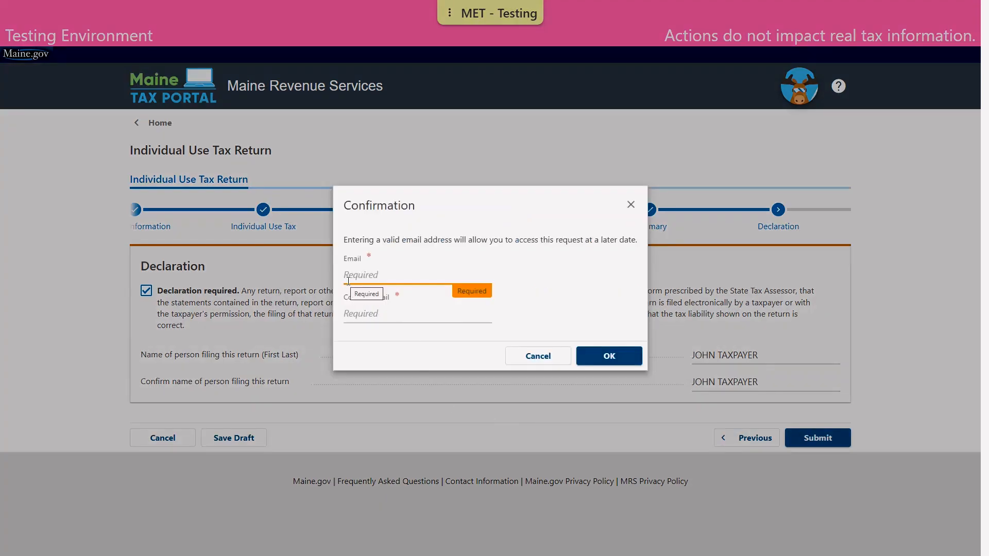
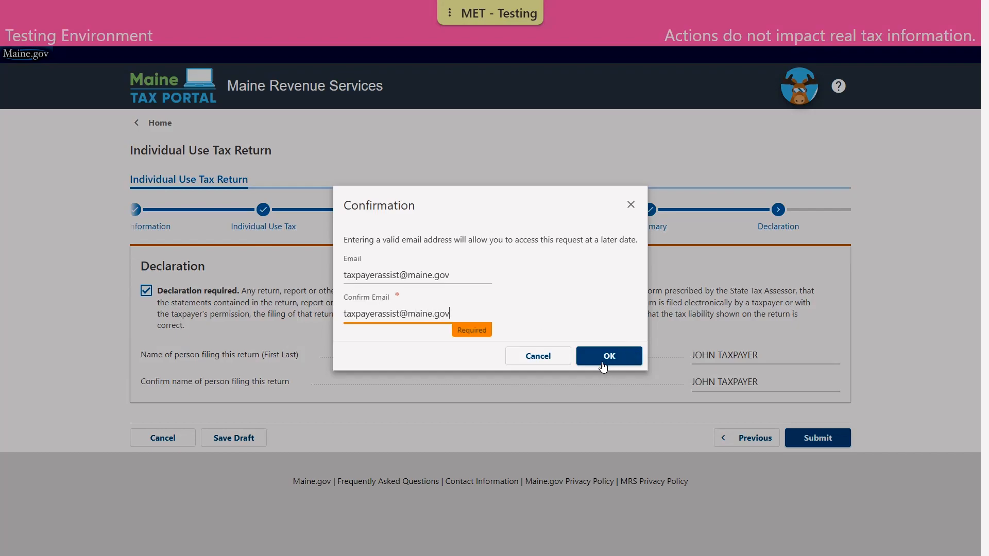
click(609, 356)
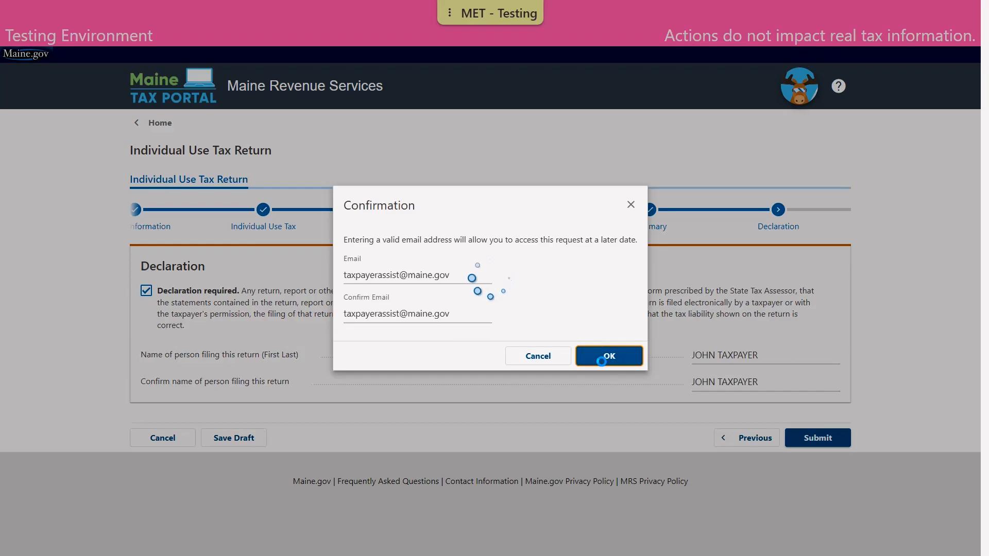
click(609, 356)
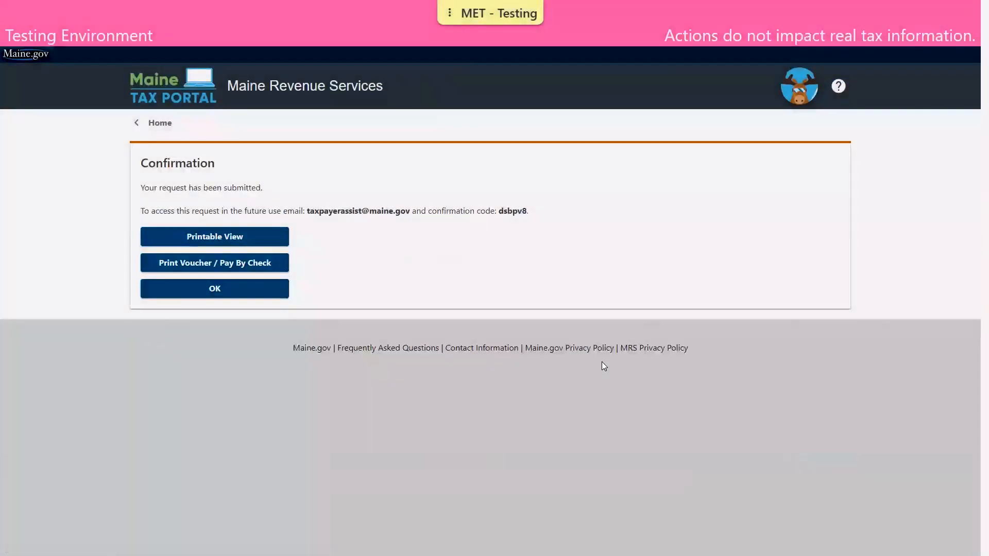